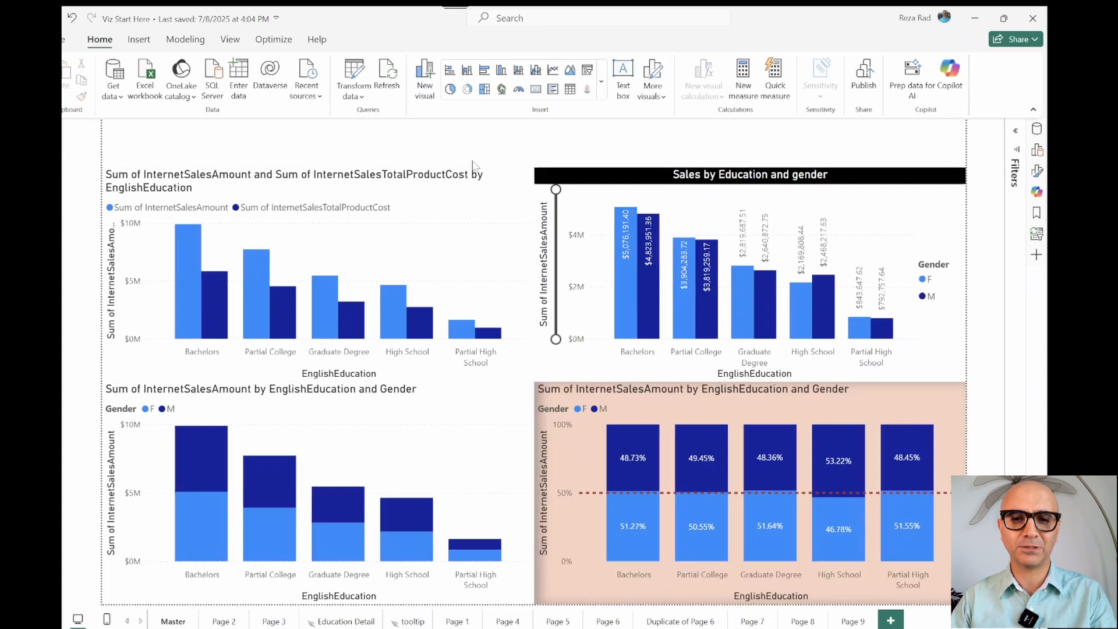
pyautogui.moveTo(349, 157)
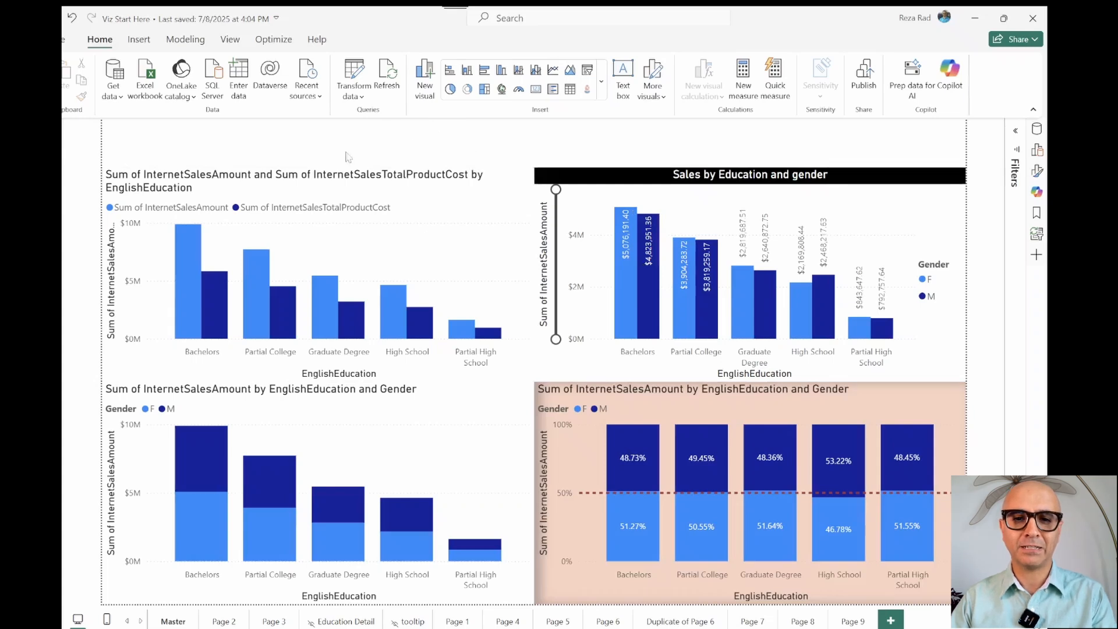
pyautogui.moveTo(568, 136)
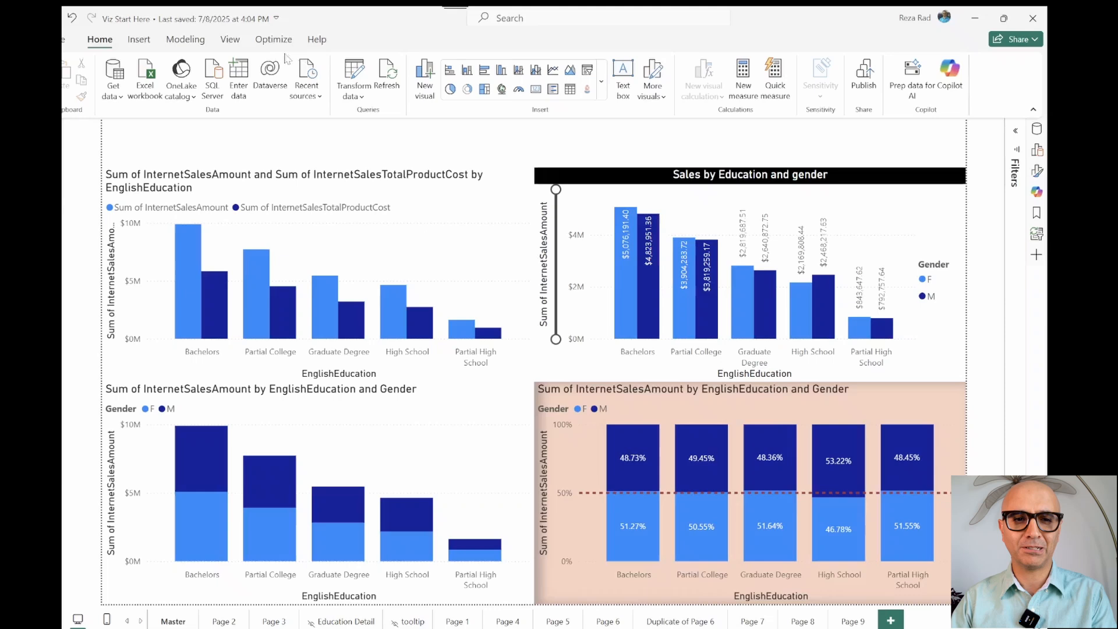
# Step: Insert a rounded rectangle shape from Insert > Shapes onto the report page
pyautogui.click(138, 40)
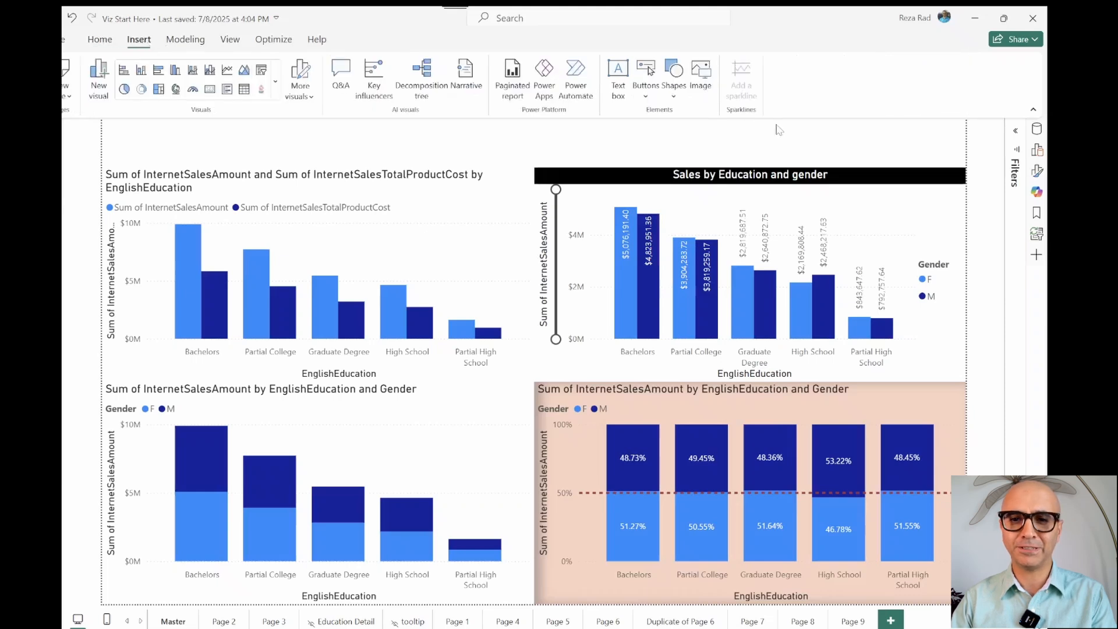
pyautogui.click(673, 70)
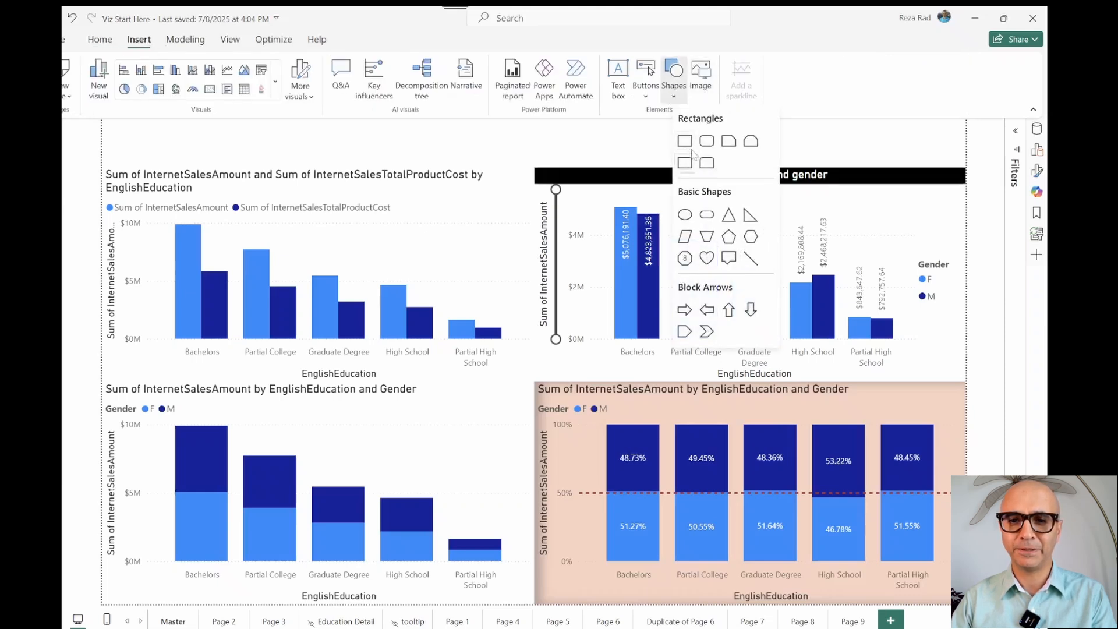
pyautogui.click(707, 140)
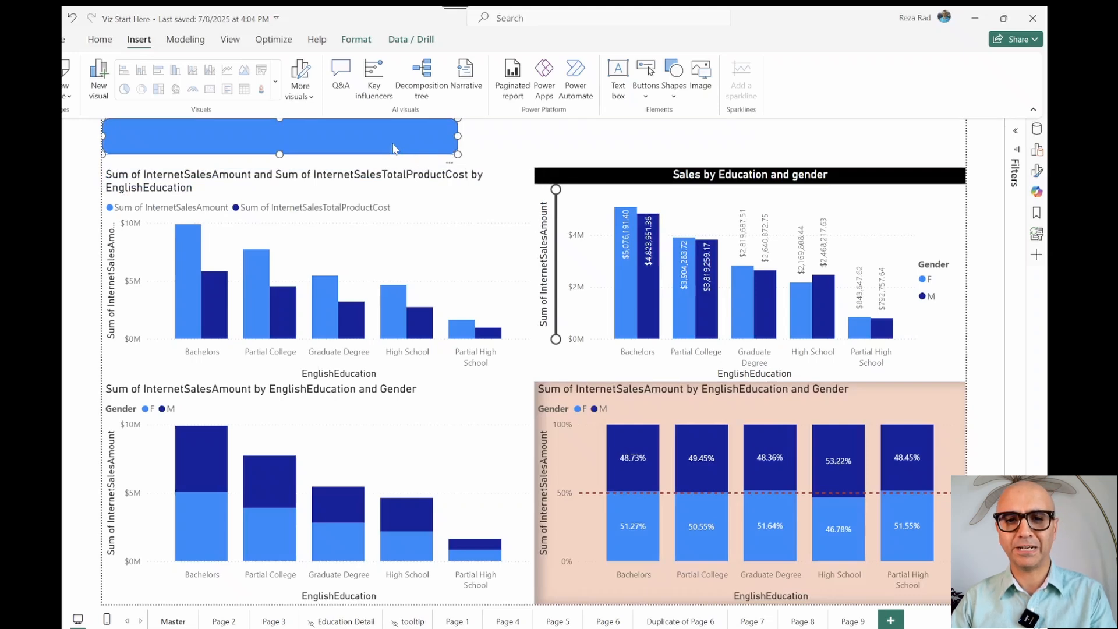
pyautogui.moveTo(434, 152)
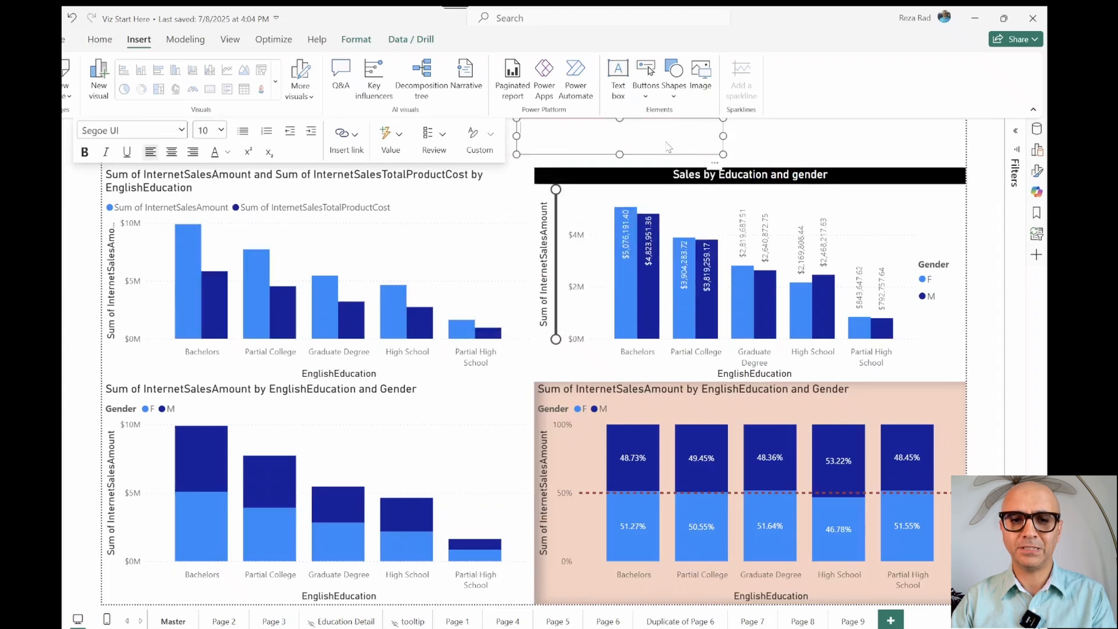
# Step: Enter 'Education report' in the text box, move it over the blue banner and clear its background
pyautogui.click(221, 129)
pyautogui.write('20')
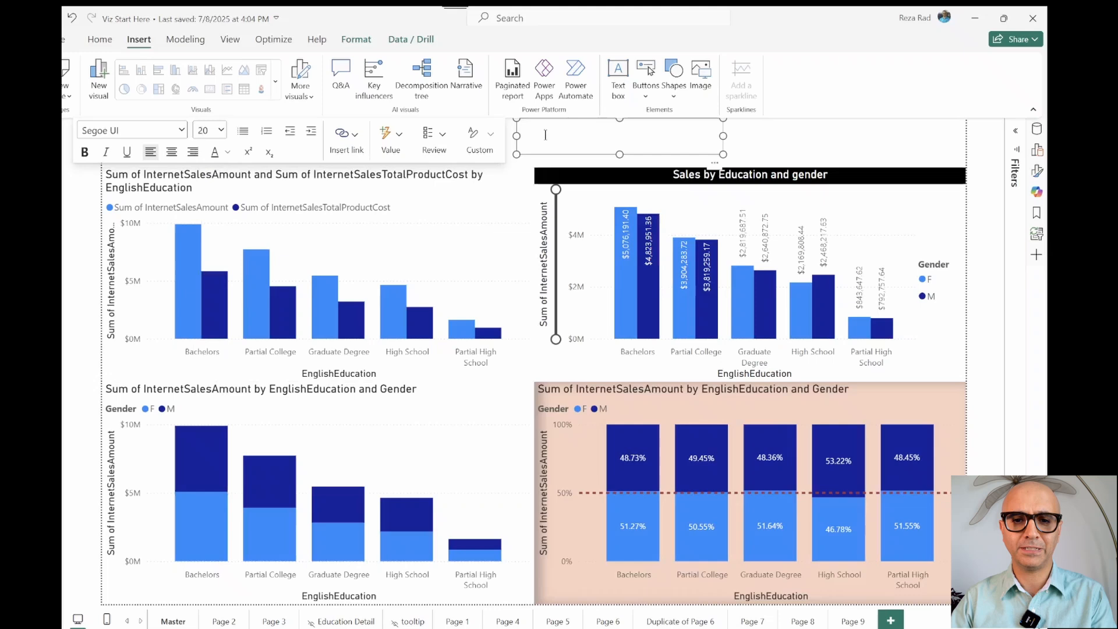
pyautogui.write('Education report')
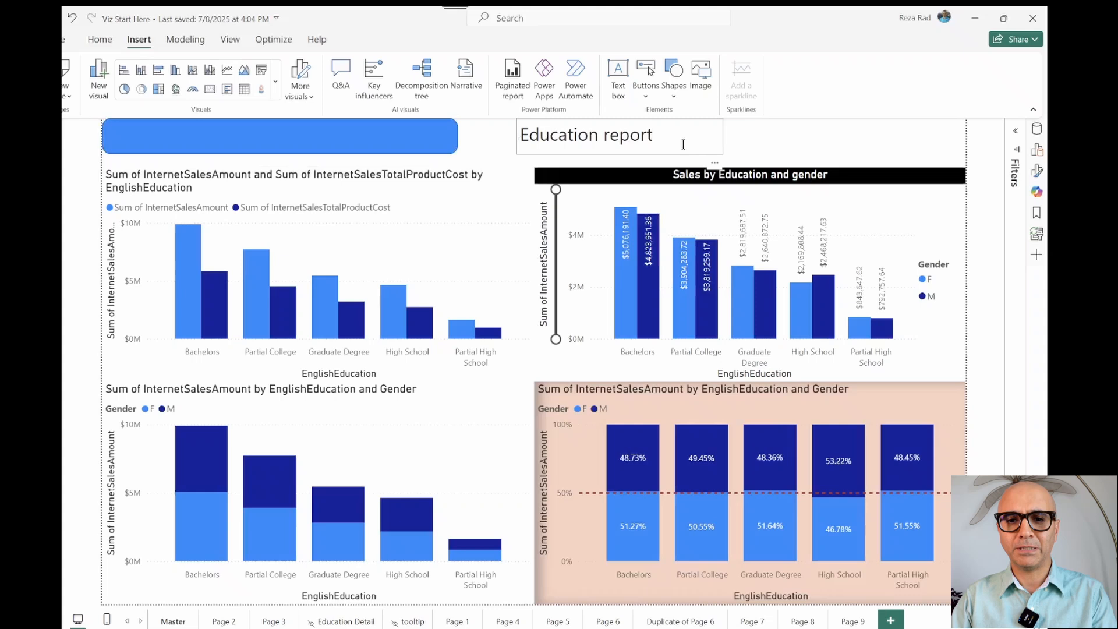
pyautogui.click(608, 135)
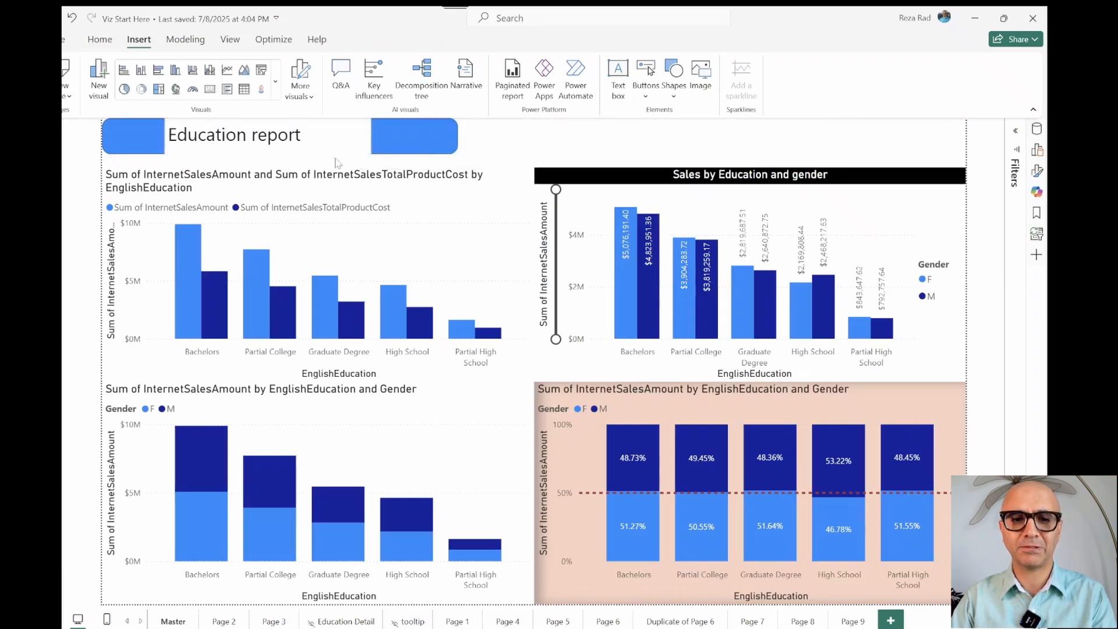
pyautogui.click(233, 135)
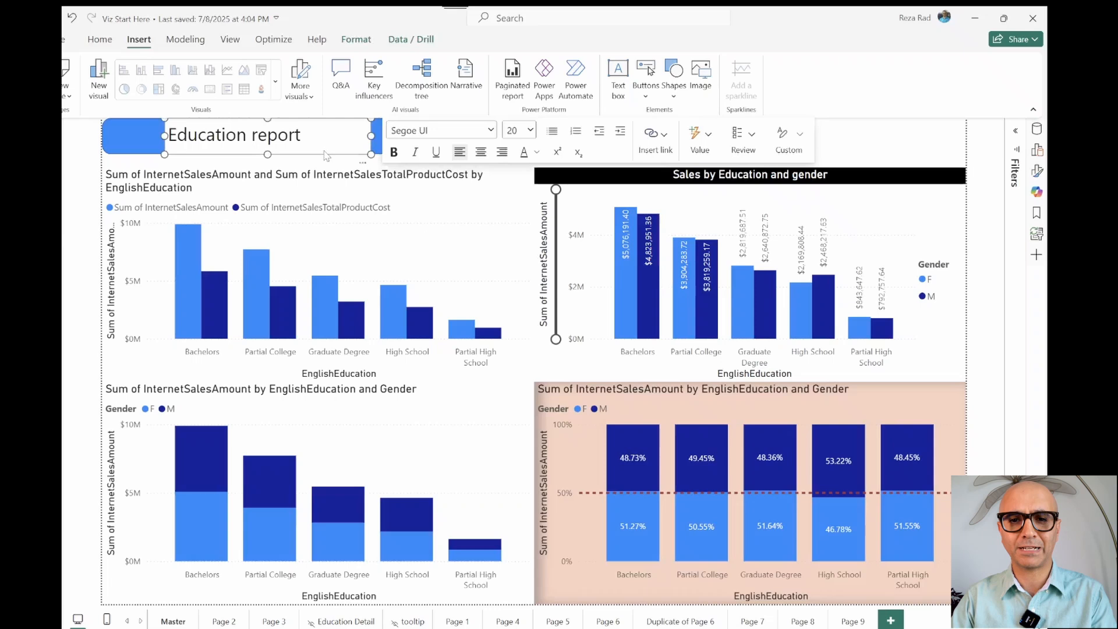
pyautogui.moveTo(351, 162)
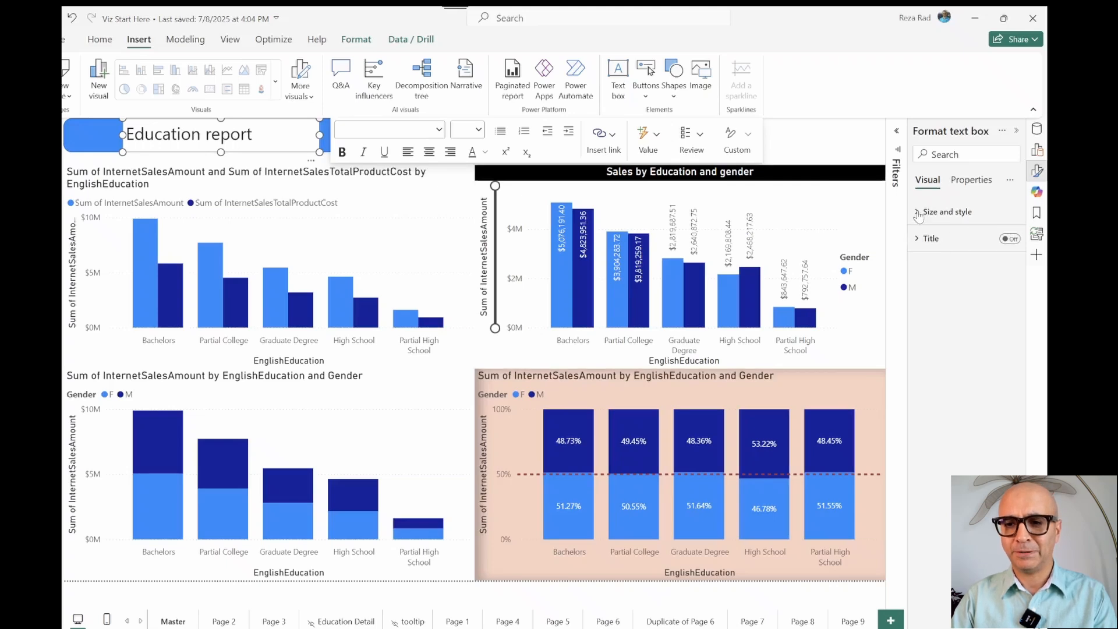
pyautogui.click(918, 212)
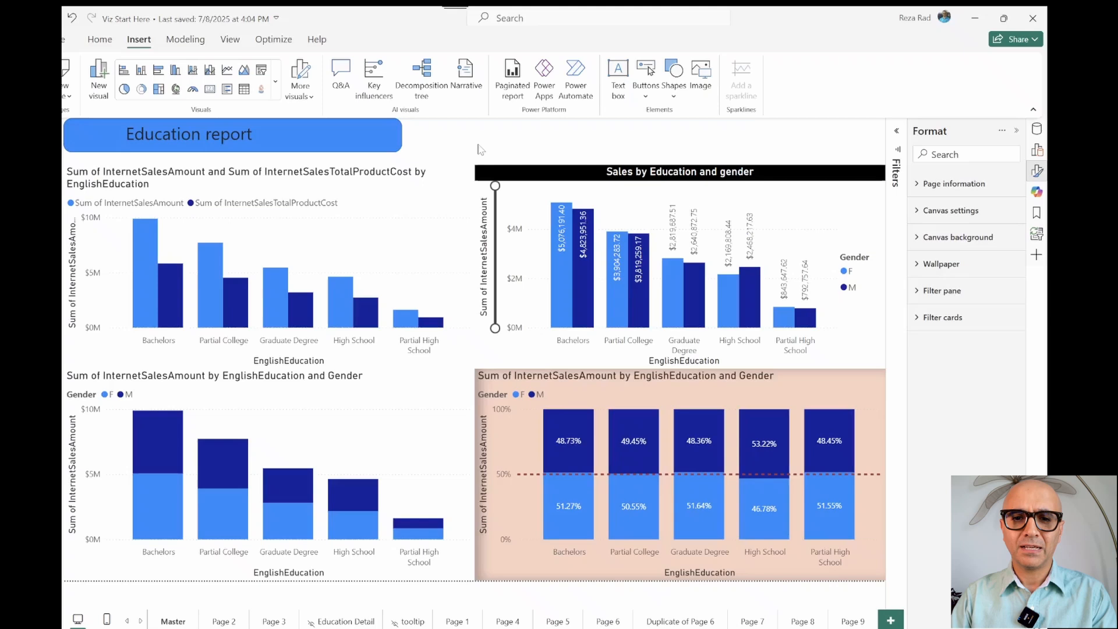
pyautogui.moveTo(412, 154)
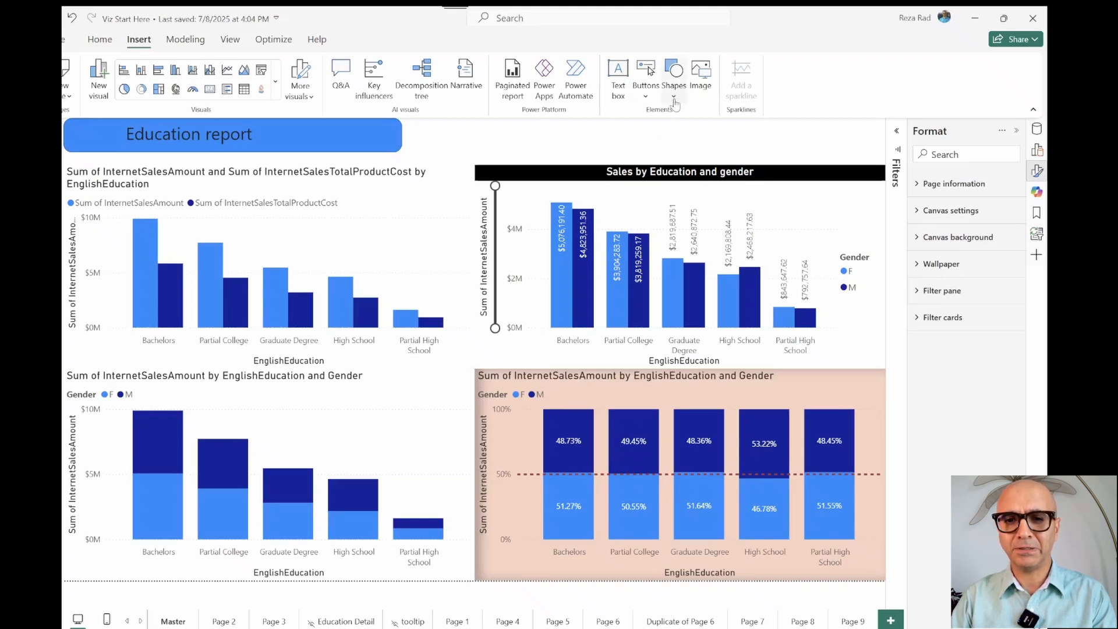
# Step: Insert a second rounded rectangle above the right chart and set its fill colour to orange
pyautogui.click(223, 280)
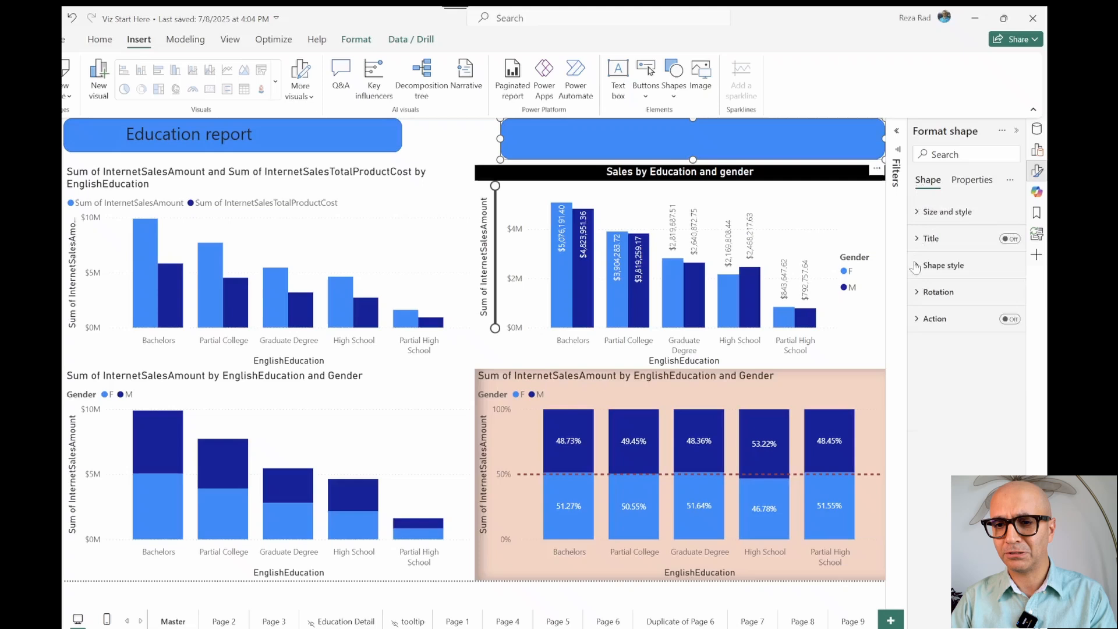
pyautogui.click(944, 266)
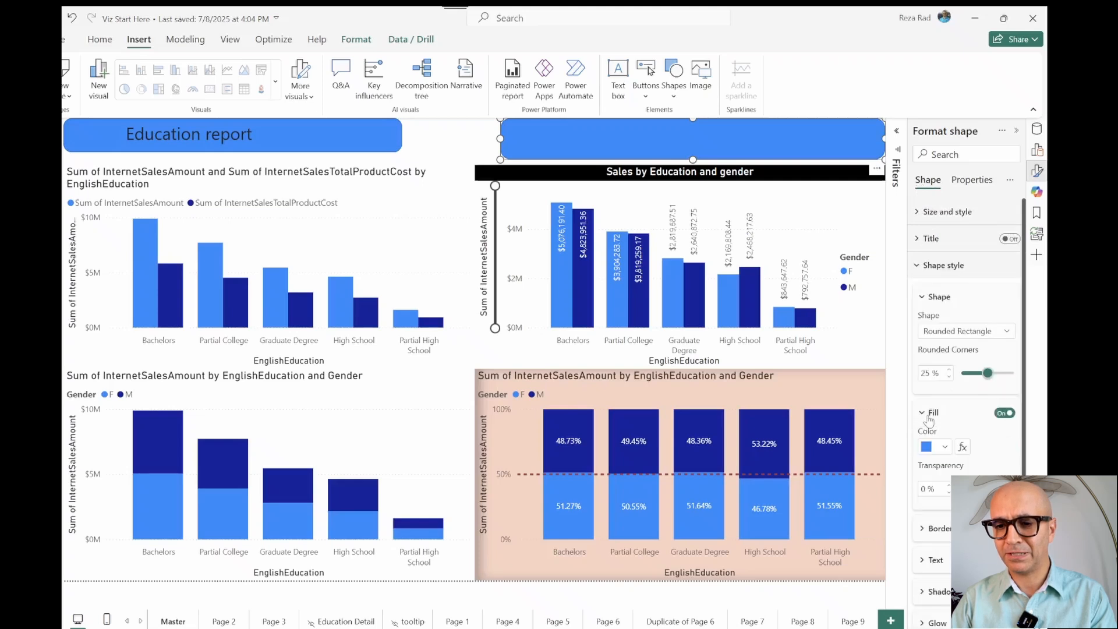
pyautogui.click(928, 448)
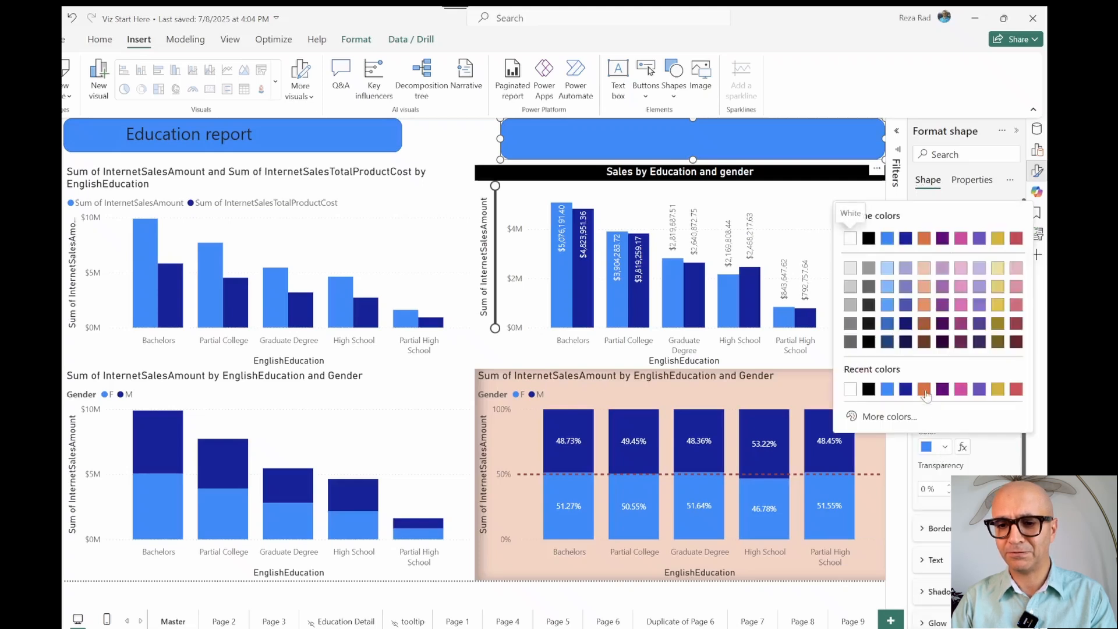
pyautogui.click(924, 389)
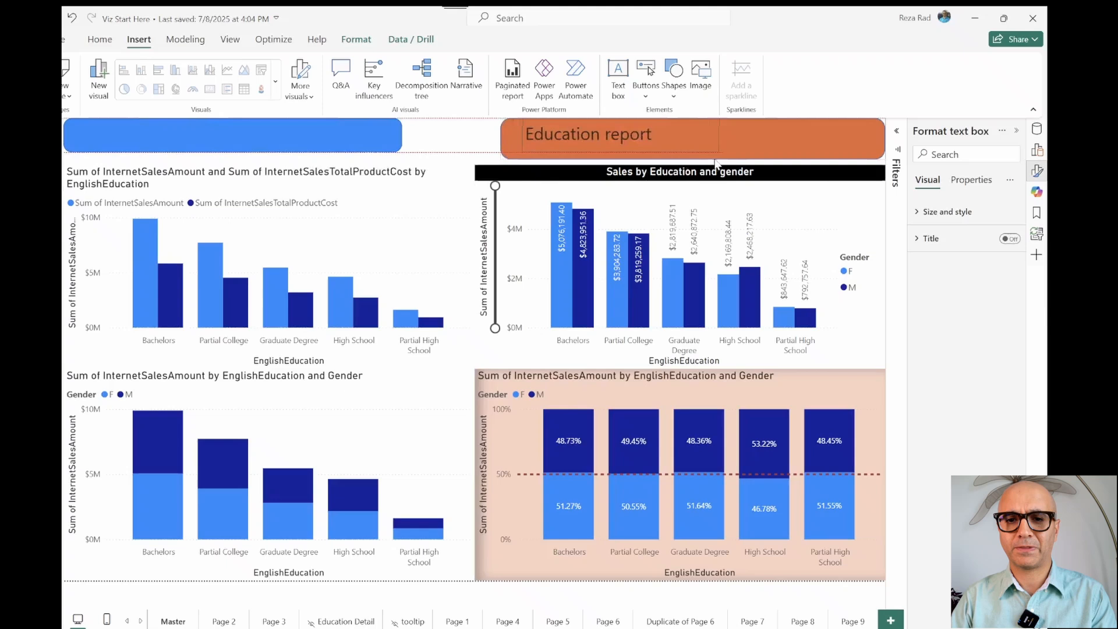
# Step: Drop the title onto the orange shape, where it falls behind, and inspect the shape's context options
pyautogui.click(588, 134)
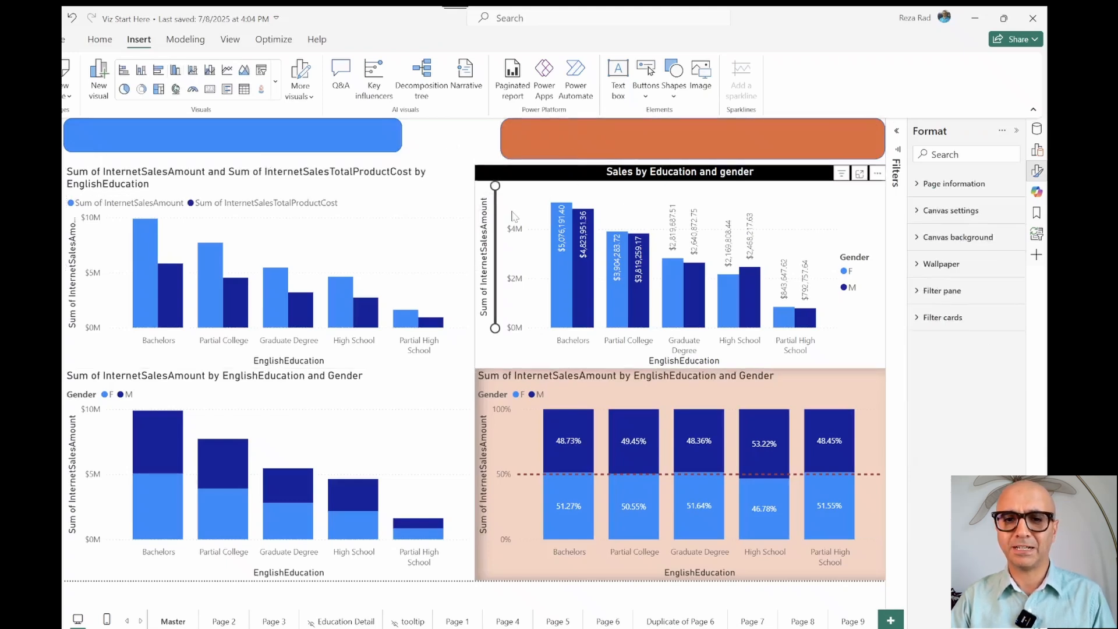
pyautogui.moveTo(648, 201)
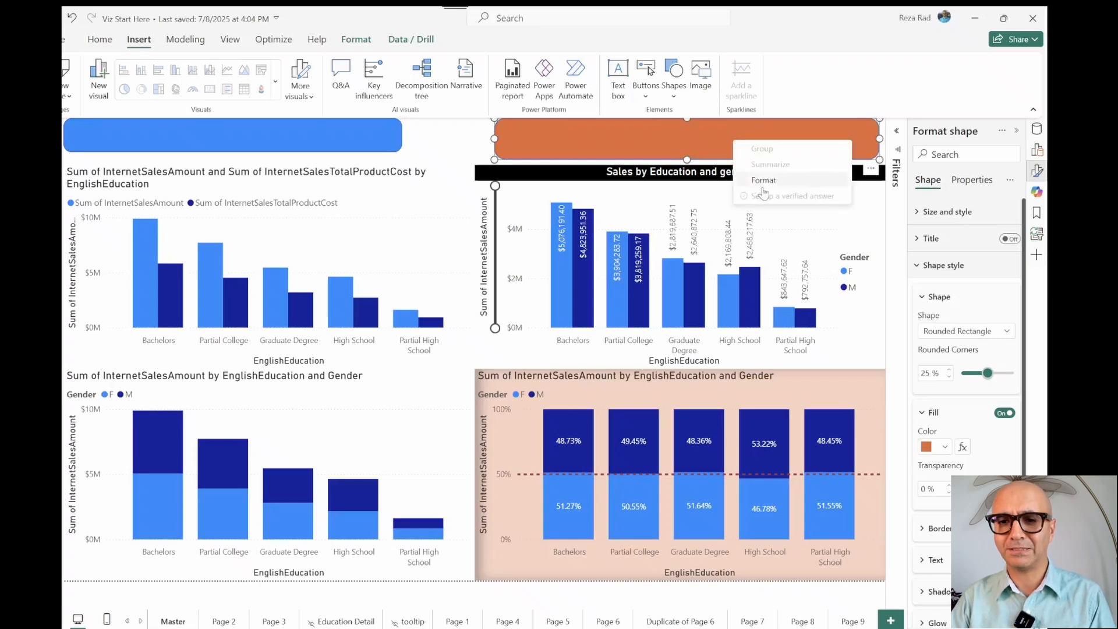
pyautogui.click(715, 147)
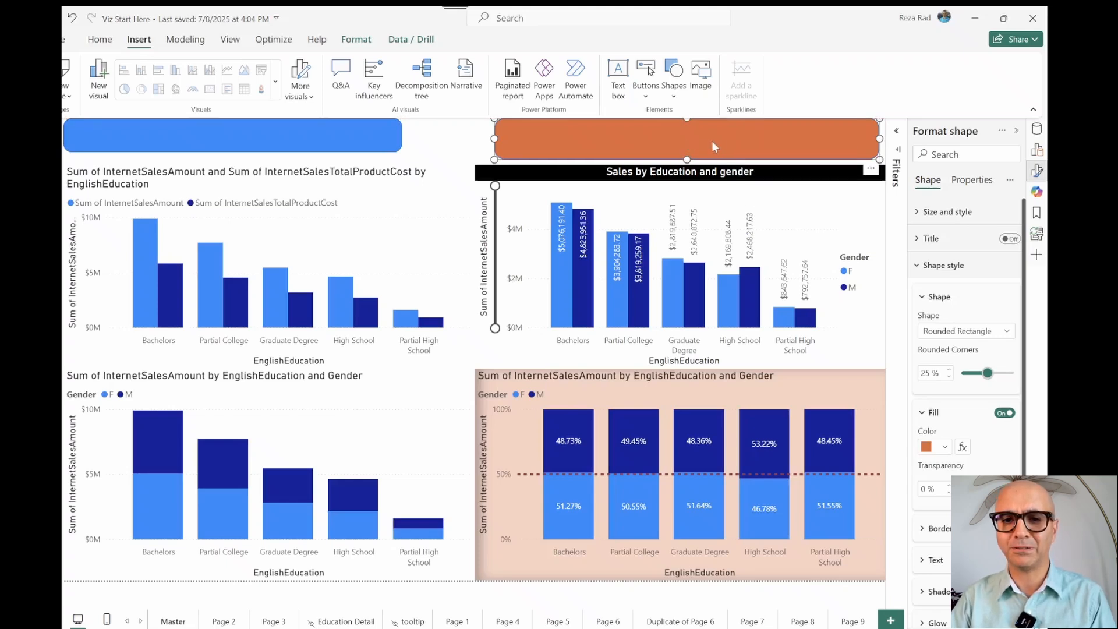
pyautogui.rightClick(715, 147)
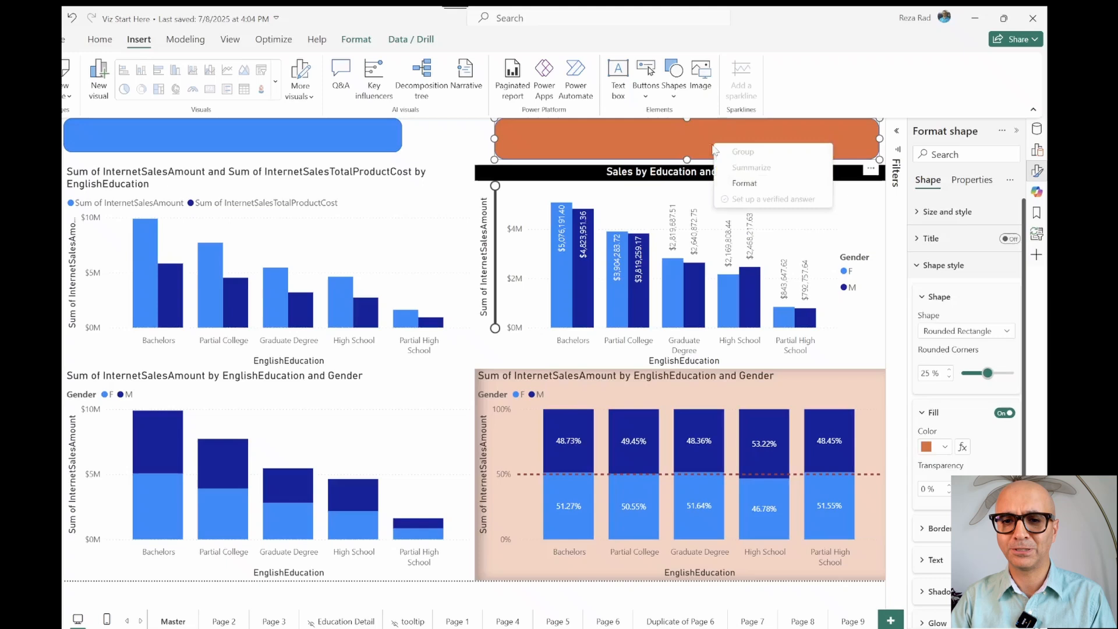
pyautogui.click(748, 151)
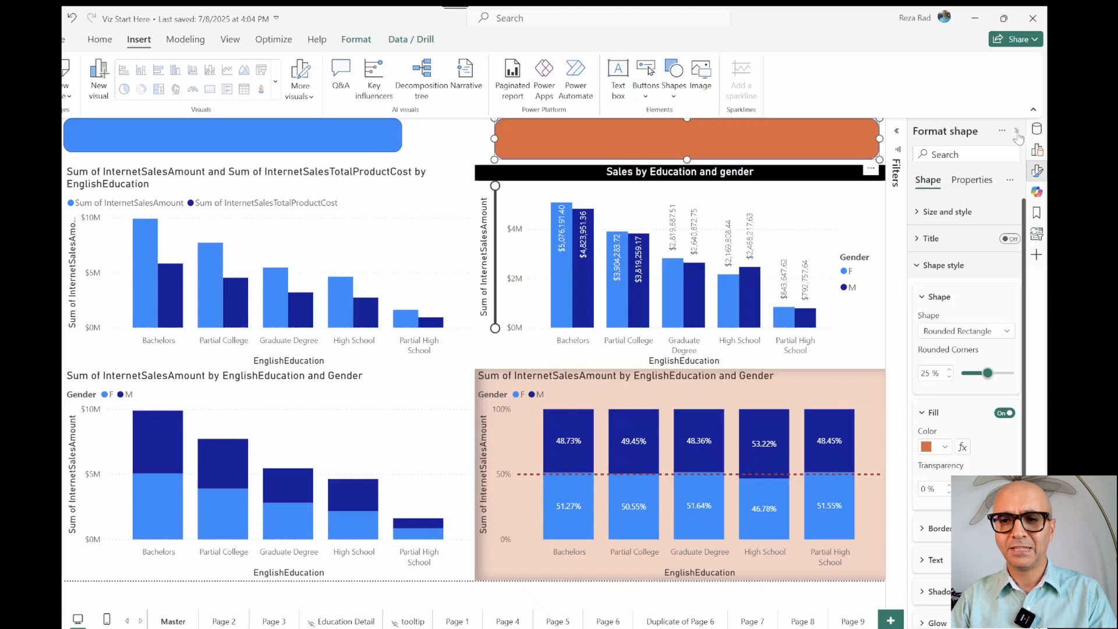
# Step: Show the Selection pane from the View ribbon and select the 'Education report' title in Layer order
pyautogui.click(1017, 133)
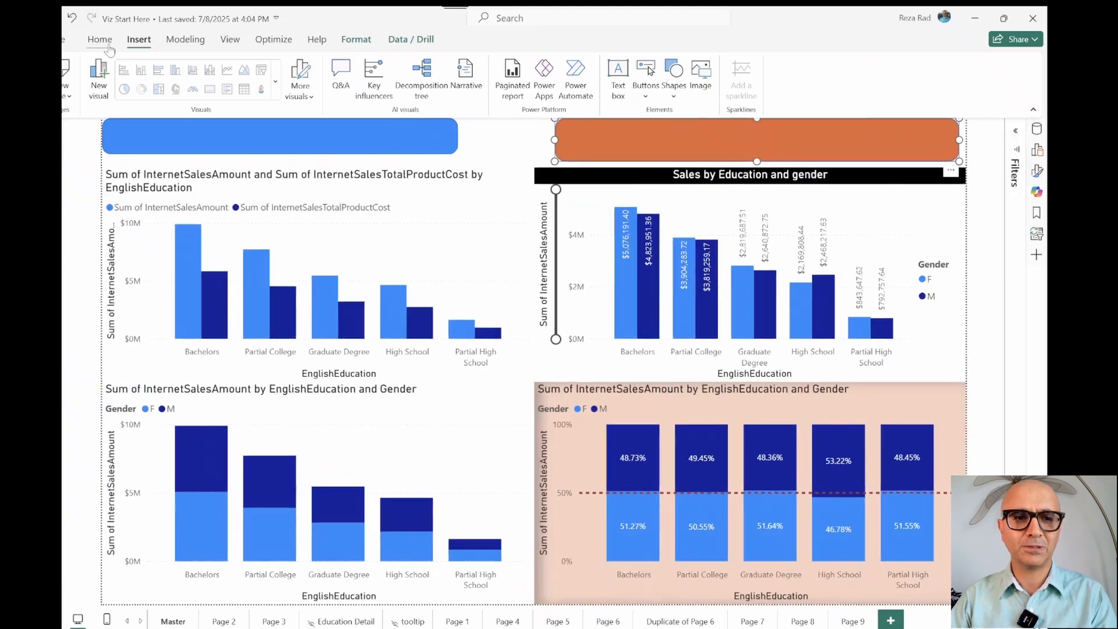
pyautogui.click(100, 40)
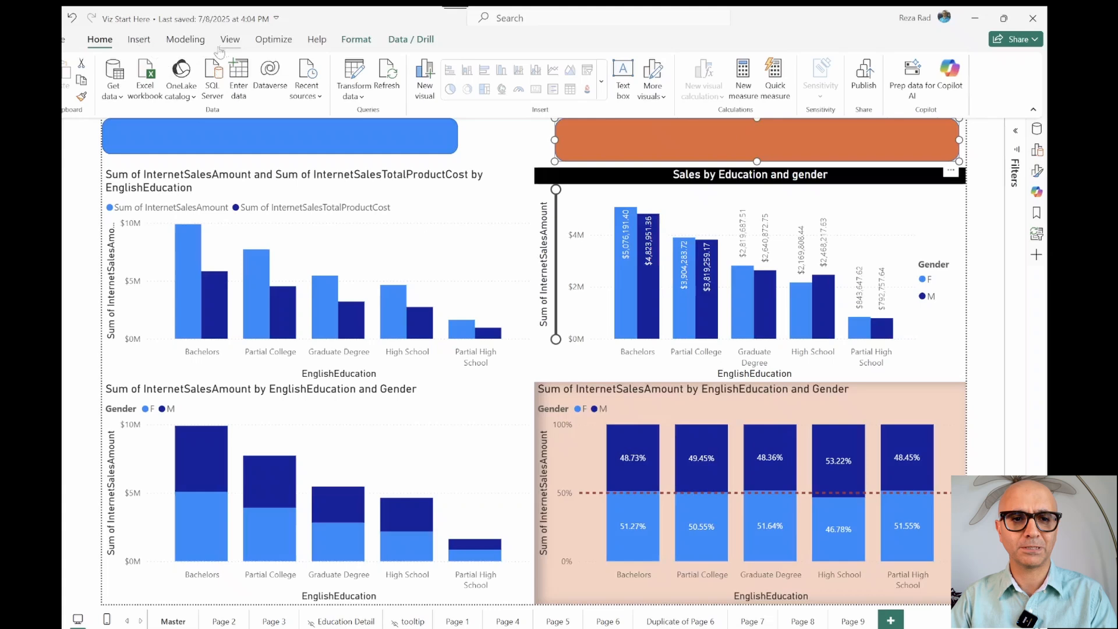
pyautogui.click(231, 39)
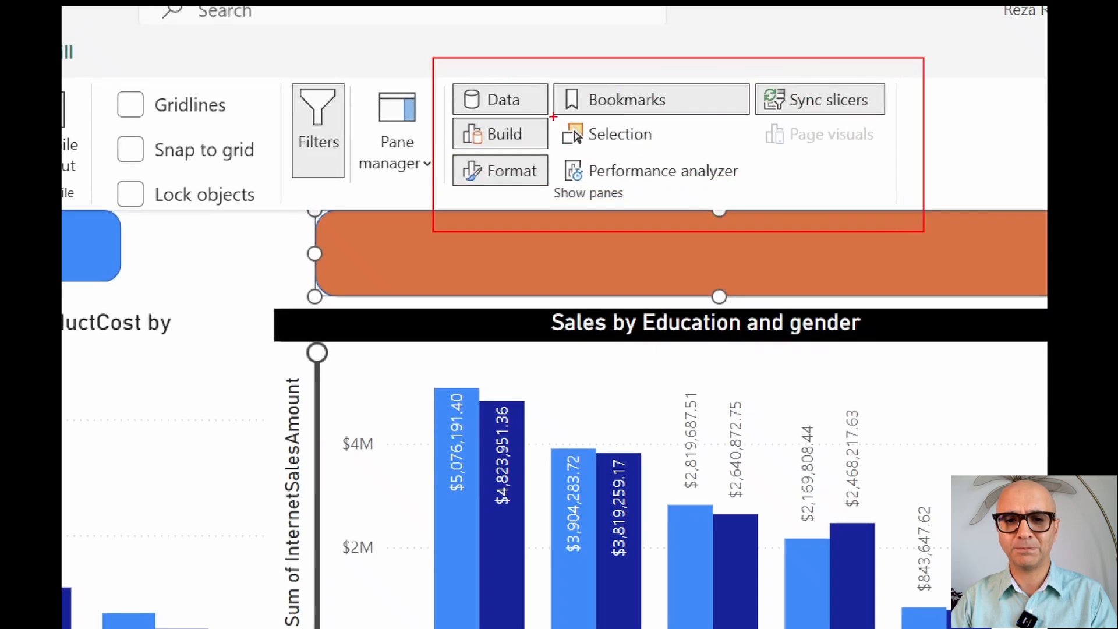
pyautogui.click(621, 134)
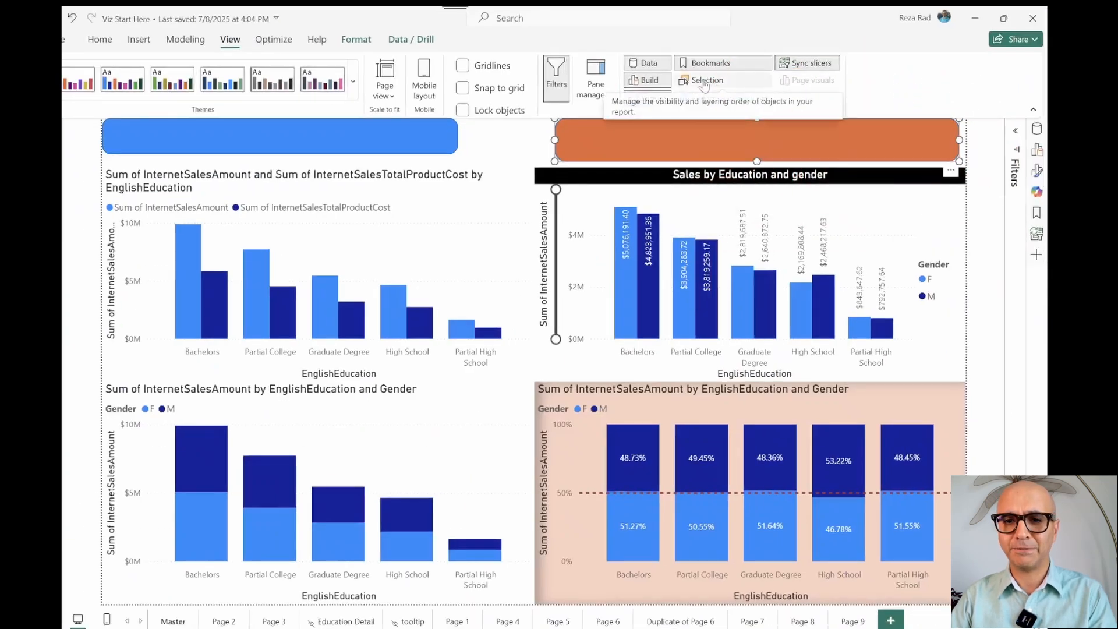
pyautogui.click(708, 80)
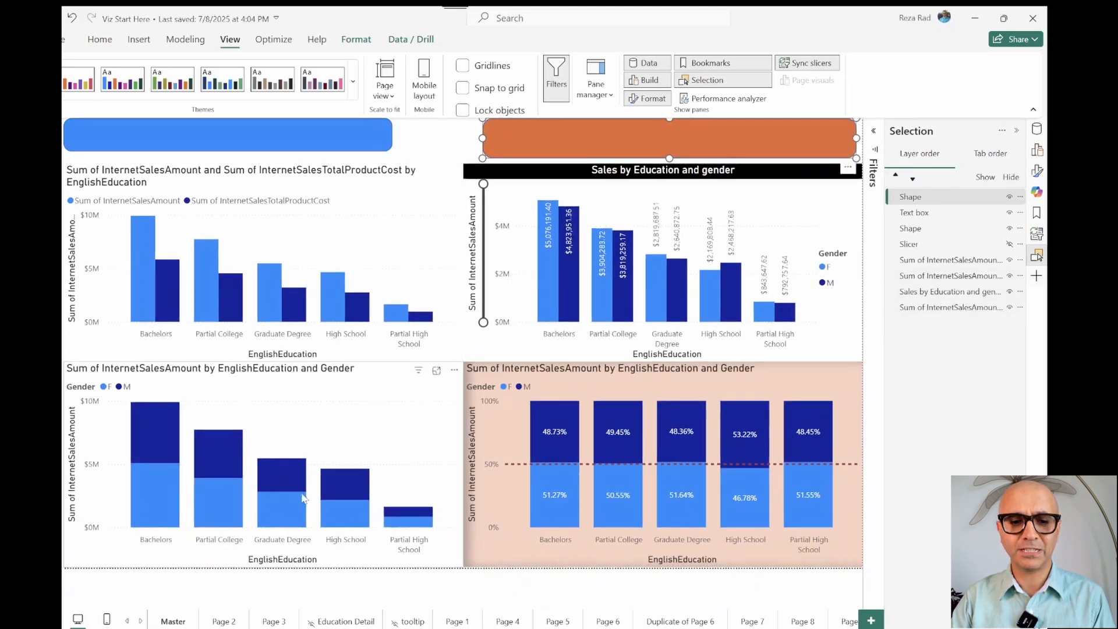
pyautogui.moveTo(535, 473)
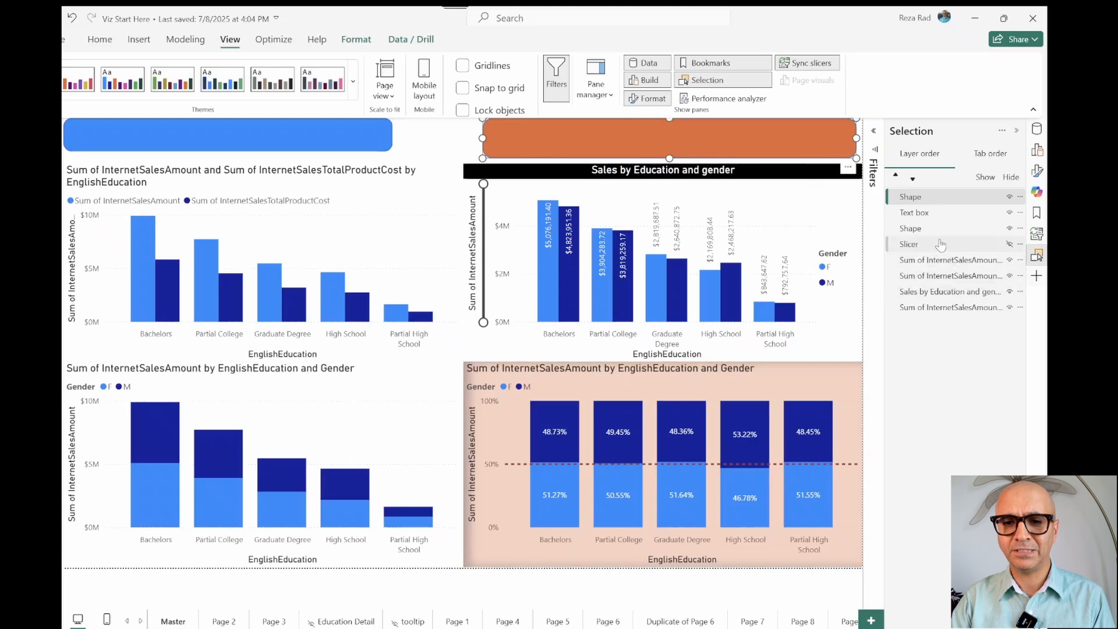
pyautogui.moveTo(921, 223)
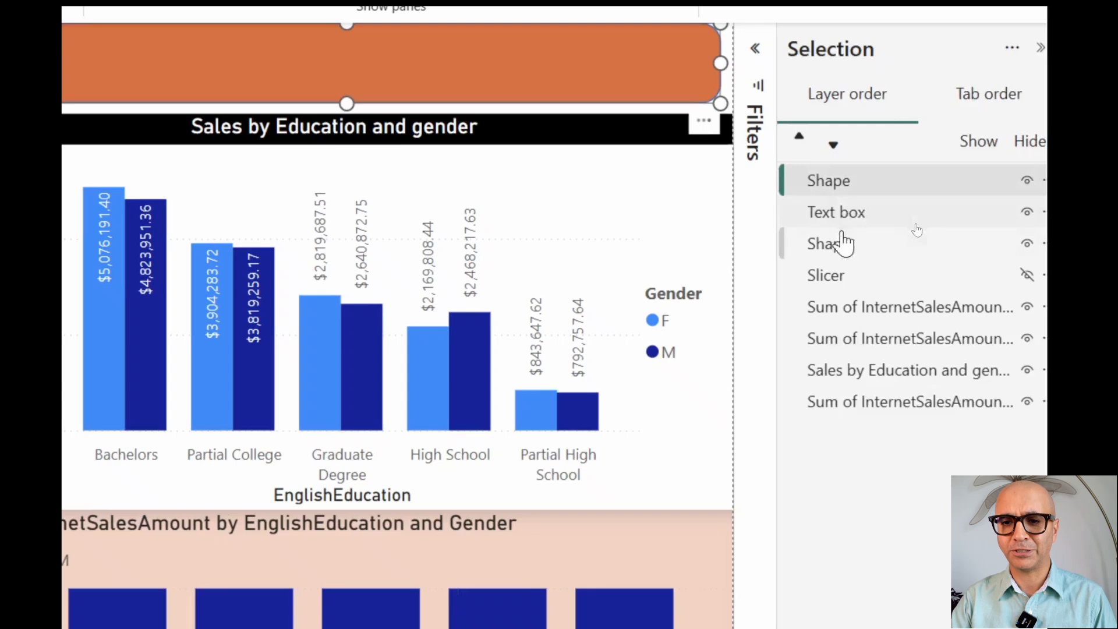
pyautogui.moveTo(846, 252)
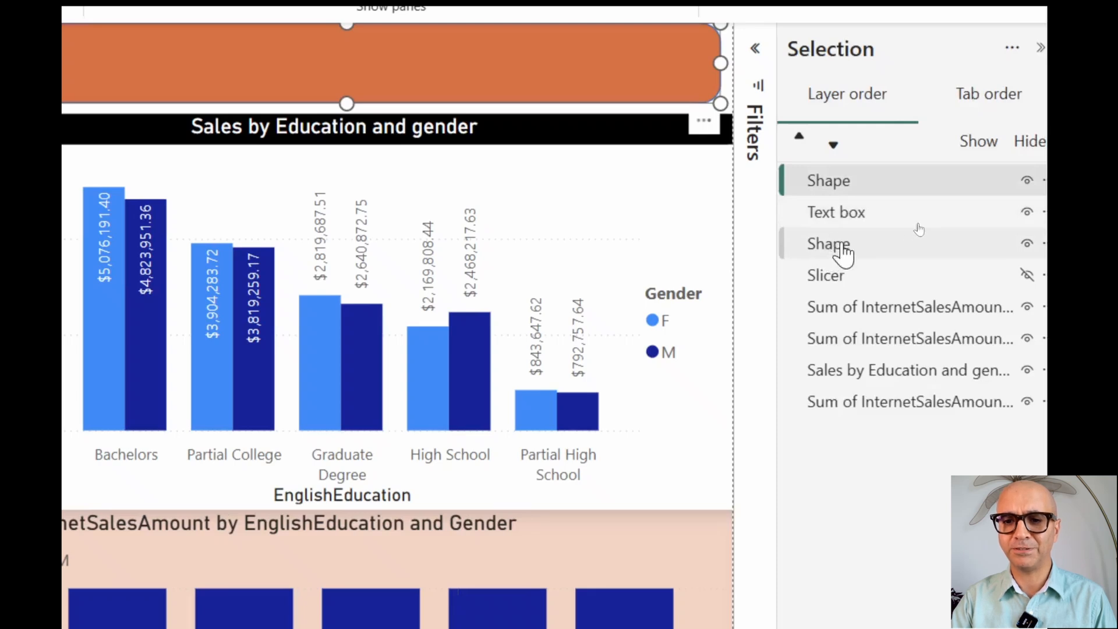
pyautogui.moveTo(846, 219)
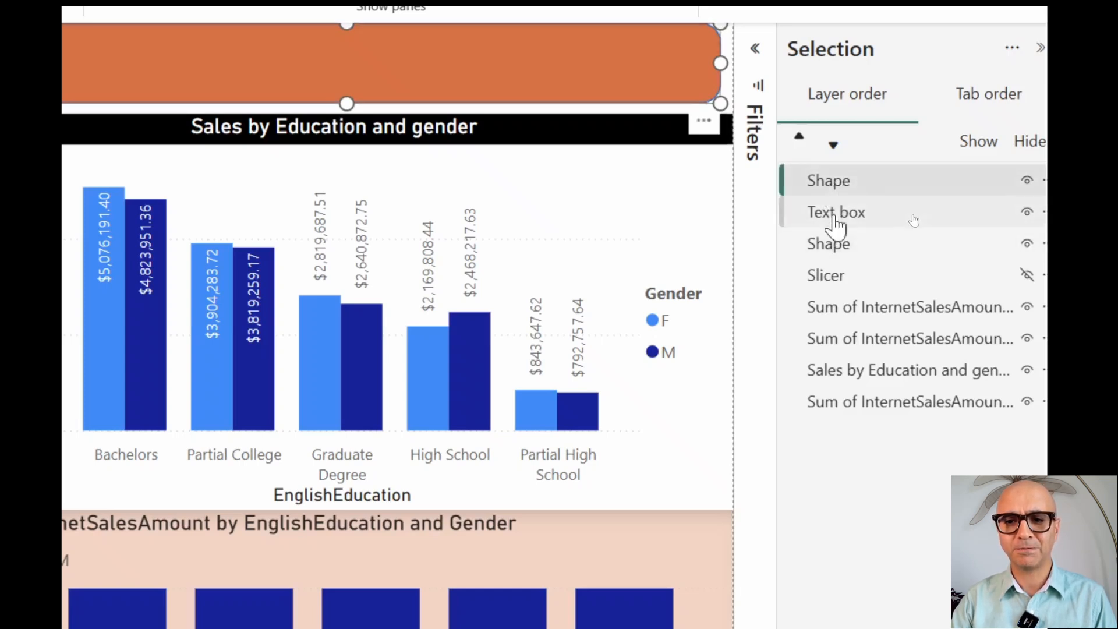
pyautogui.moveTo(839, 229)
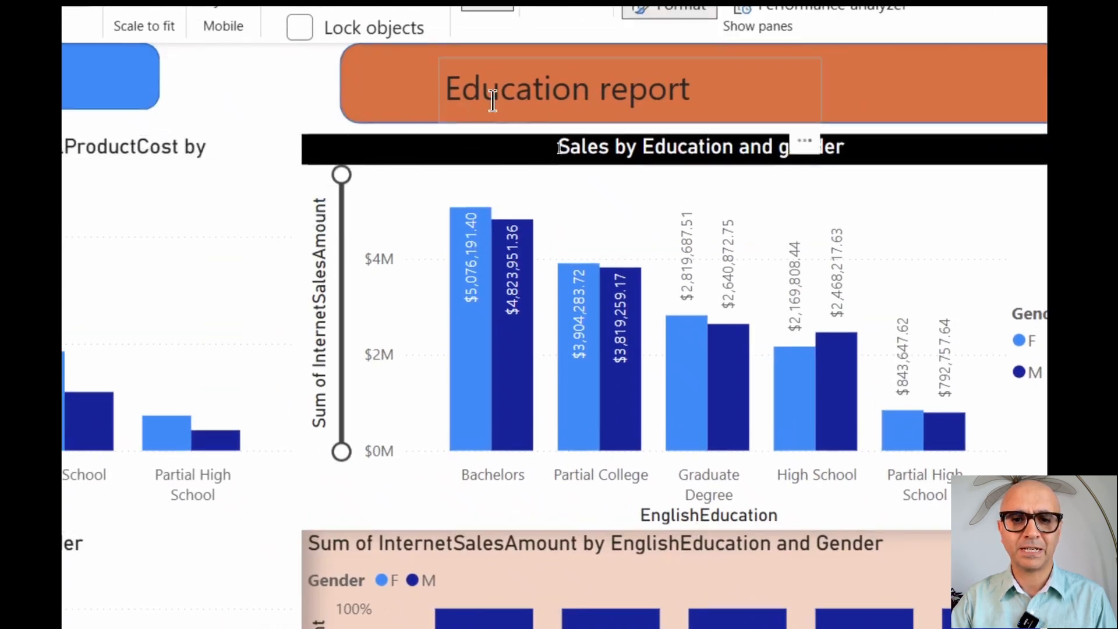
pyautogui.click(1025, 317)
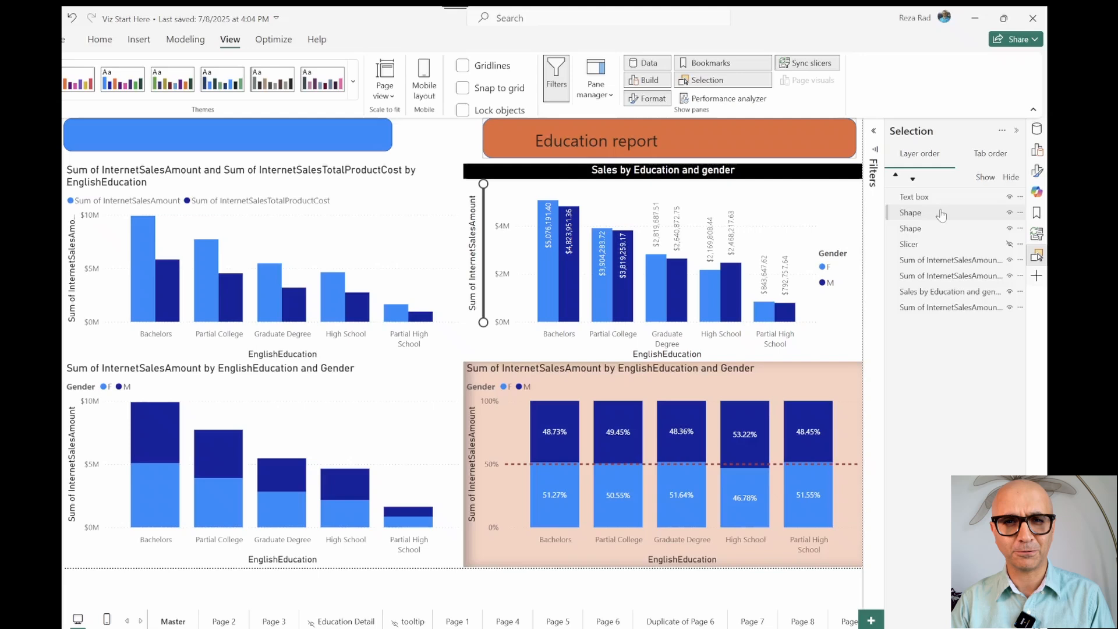
pyautogui.moveTo(938, 207)
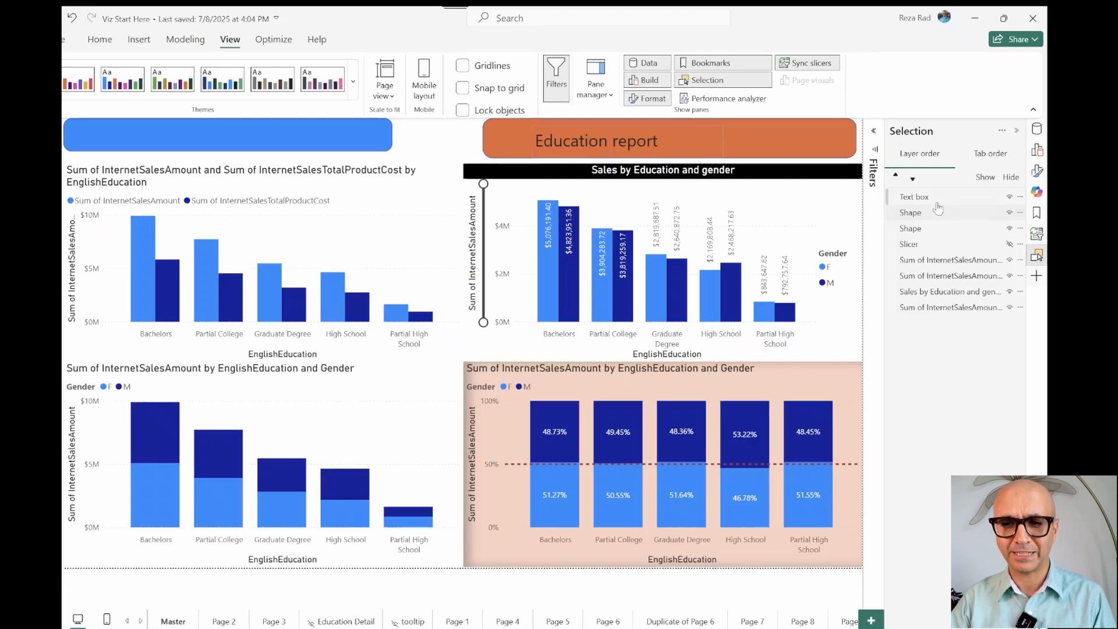
pyautogui.moveTo(936, 217)
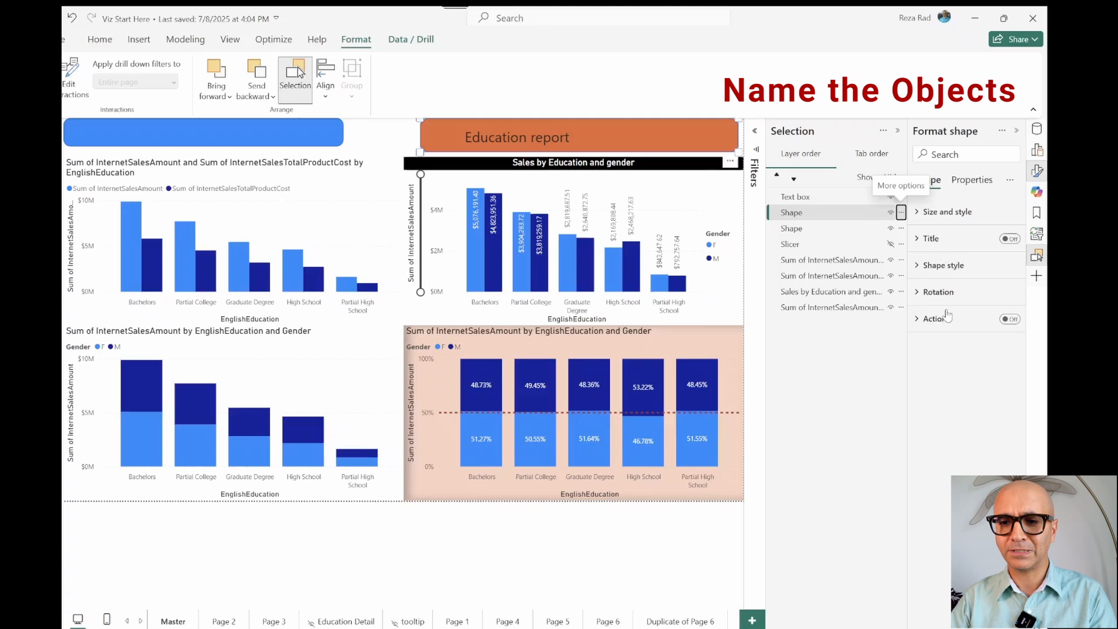
# Step: Rename the two Shape entries in the Selection pane to 'Shape right' and 'Shape left'
pyautogui.click(971, 180)
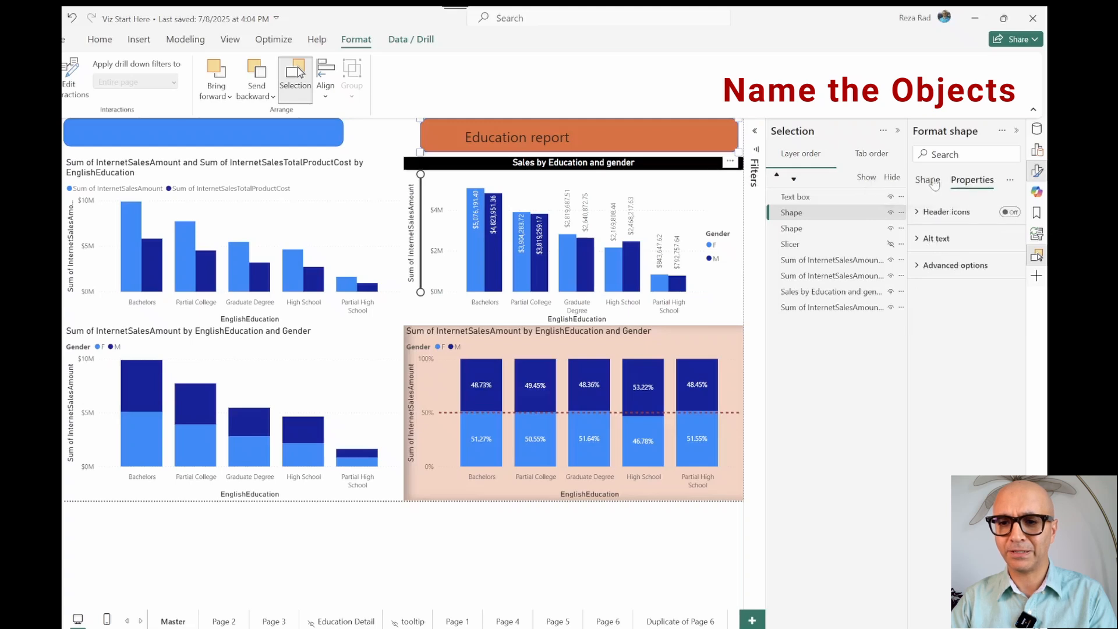
pyautogui.click(928, 179)
pyautogui.write(' right')
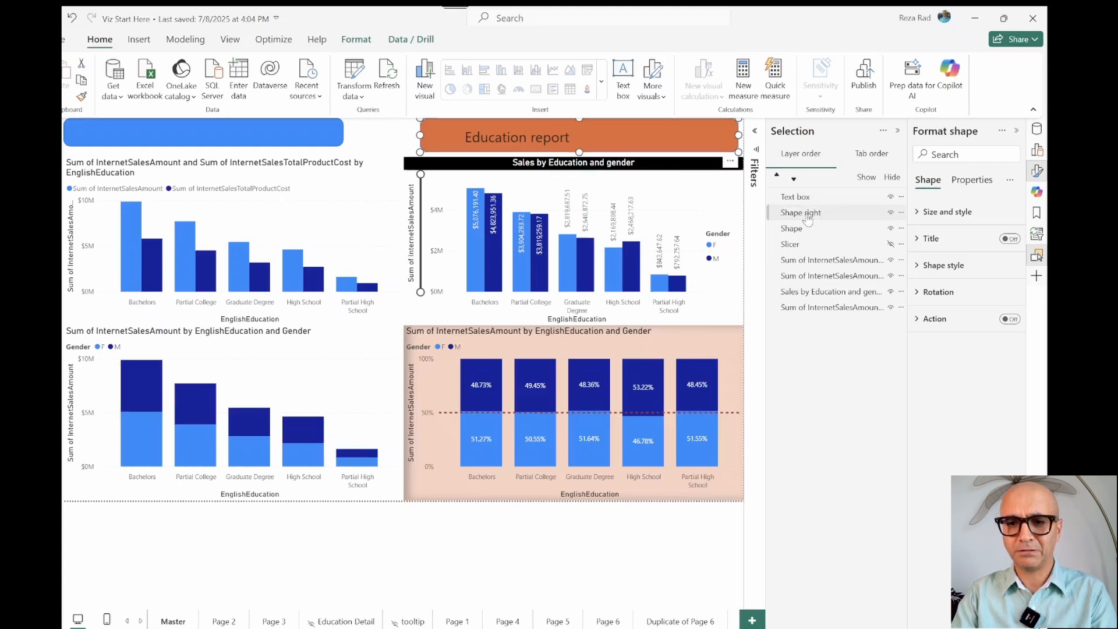
pyautogui.click(793, 229)
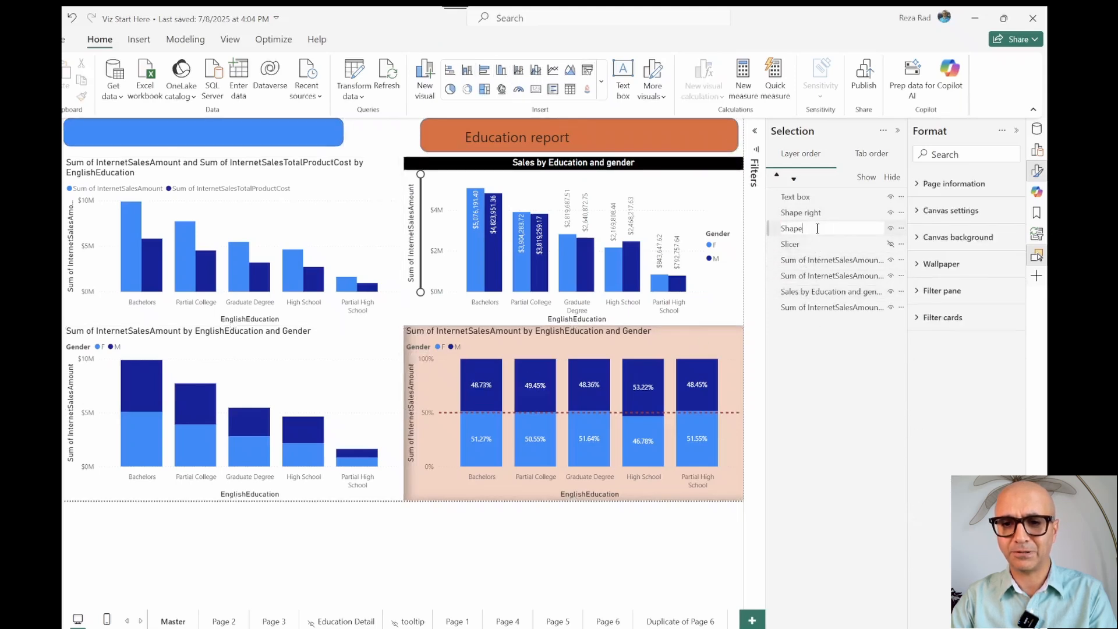
pyautogui.write('left')
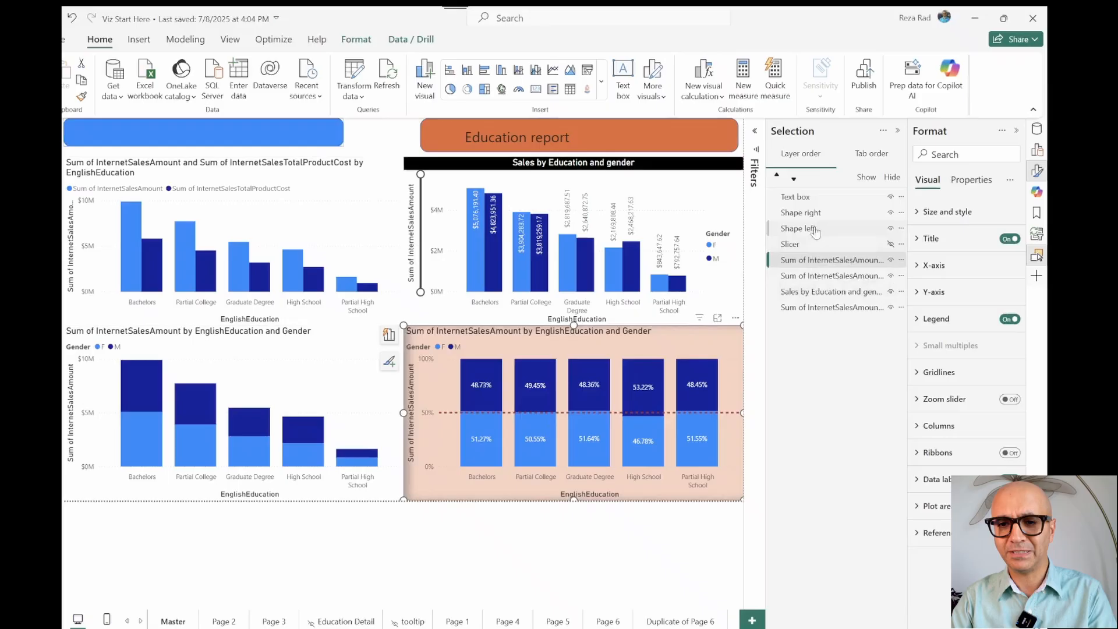
pyautogui.click(798, 228)
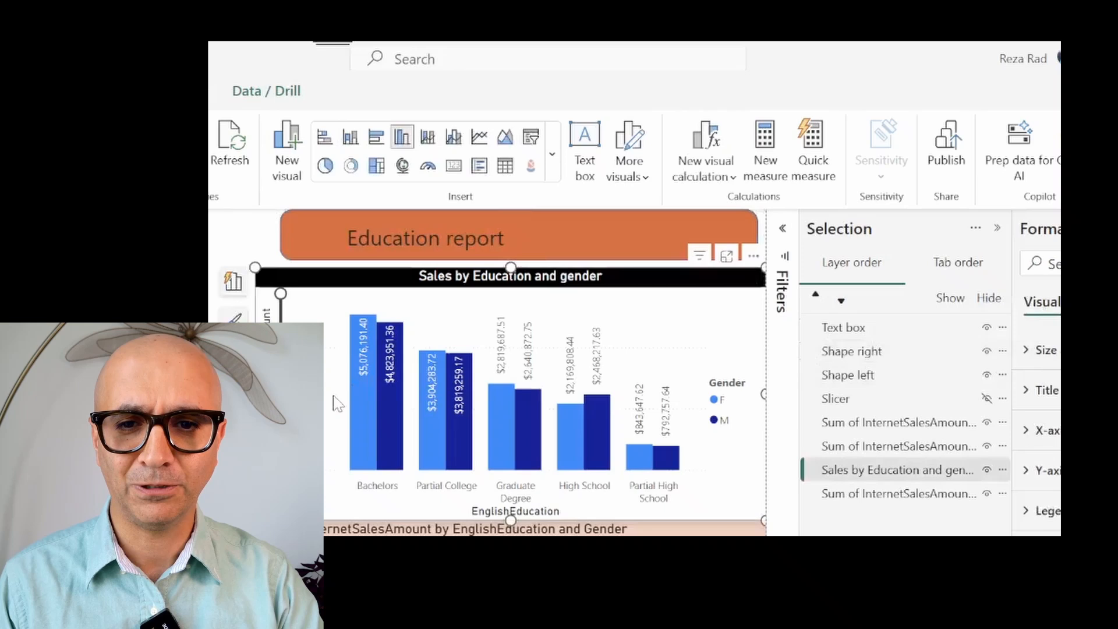
pyautogui.moveTo(987, 471)
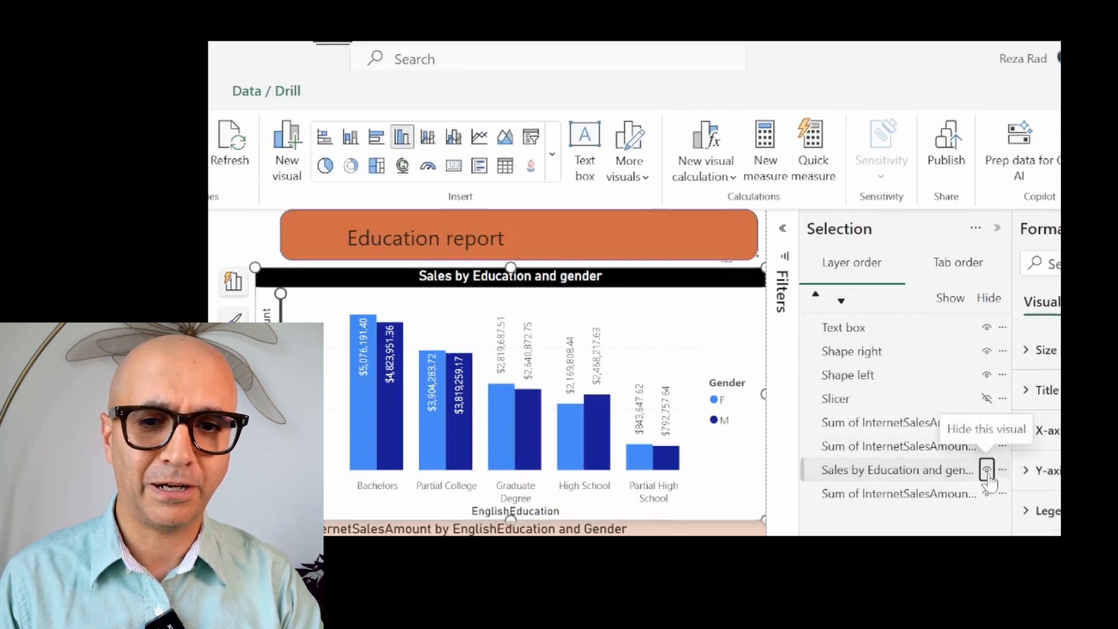
pyautogui.click(986, 470)
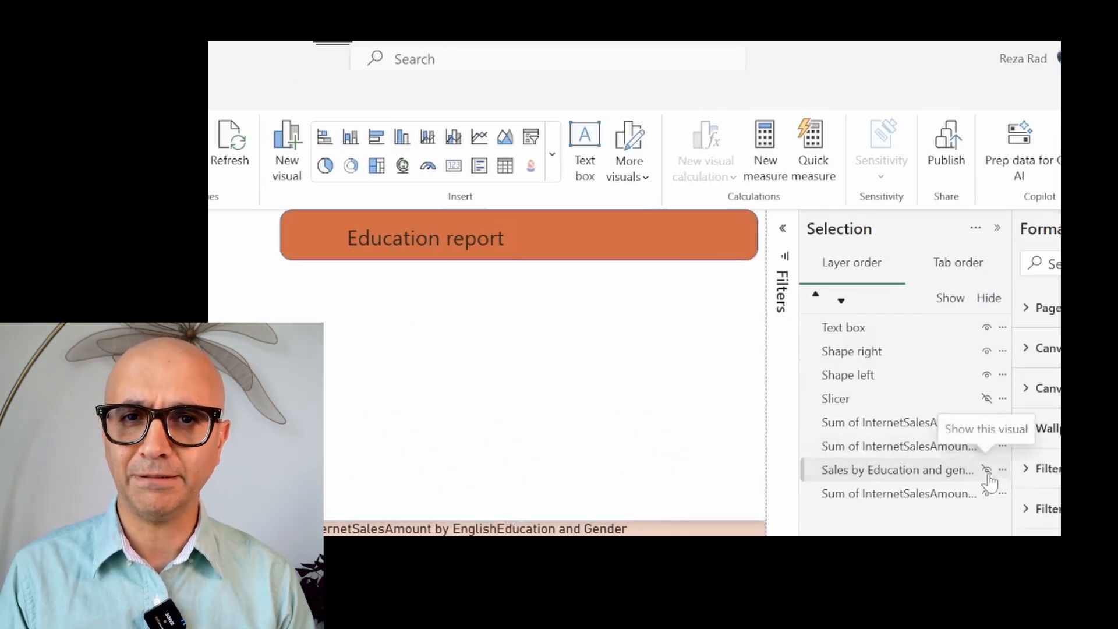
pyautogui.click(990, 471)
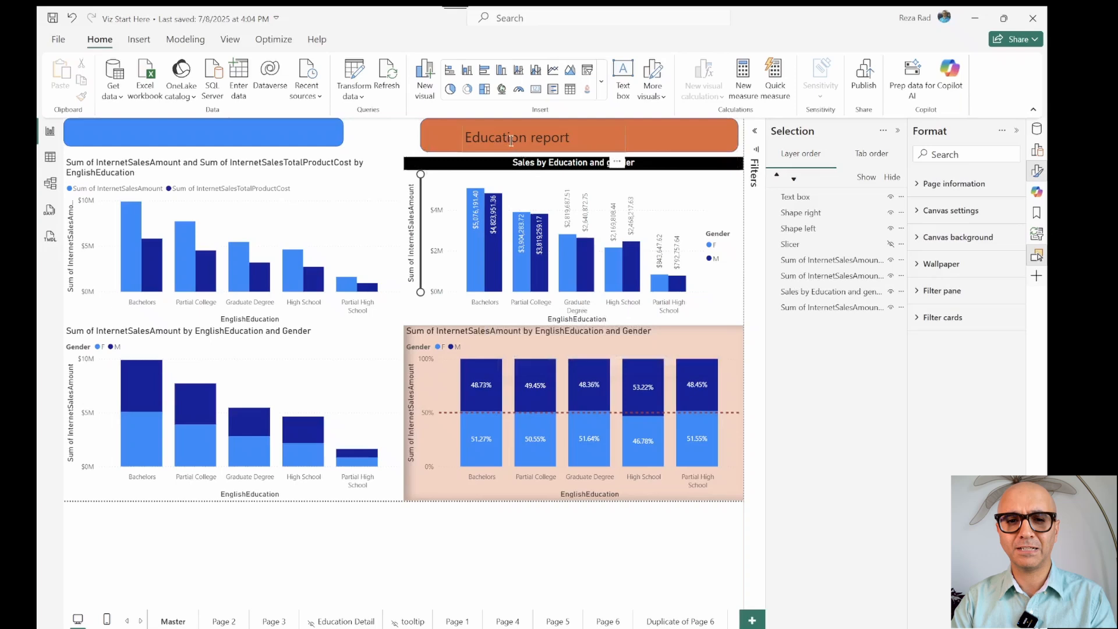
pyautogui.click(516, 138)
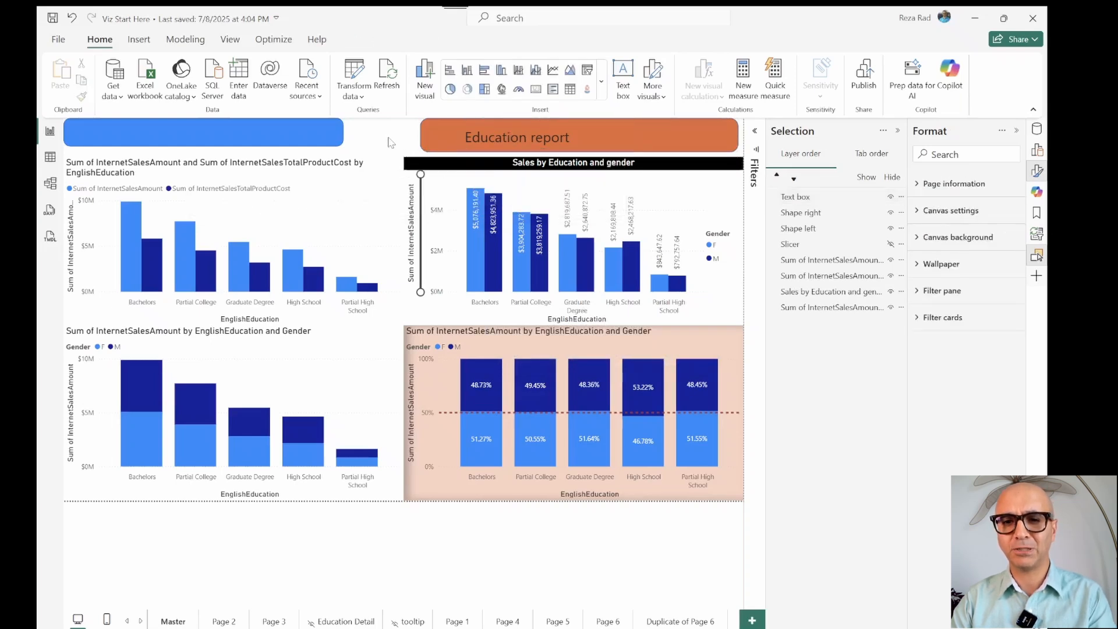
pyautogui.moveTo(1017, 192)
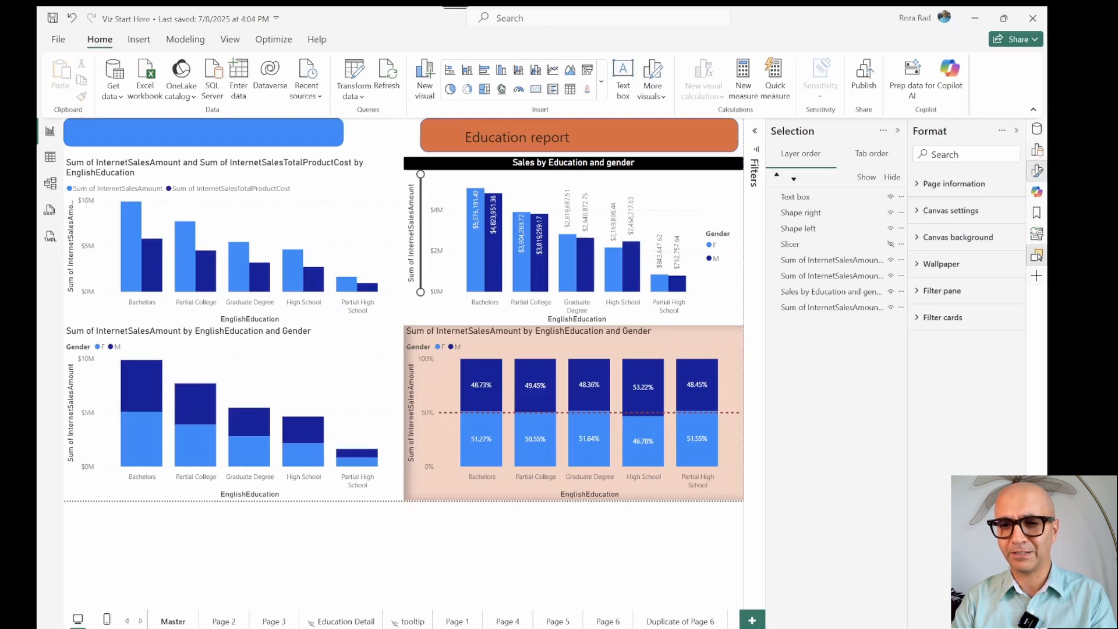
pyautogui.moveTo(364, 151)
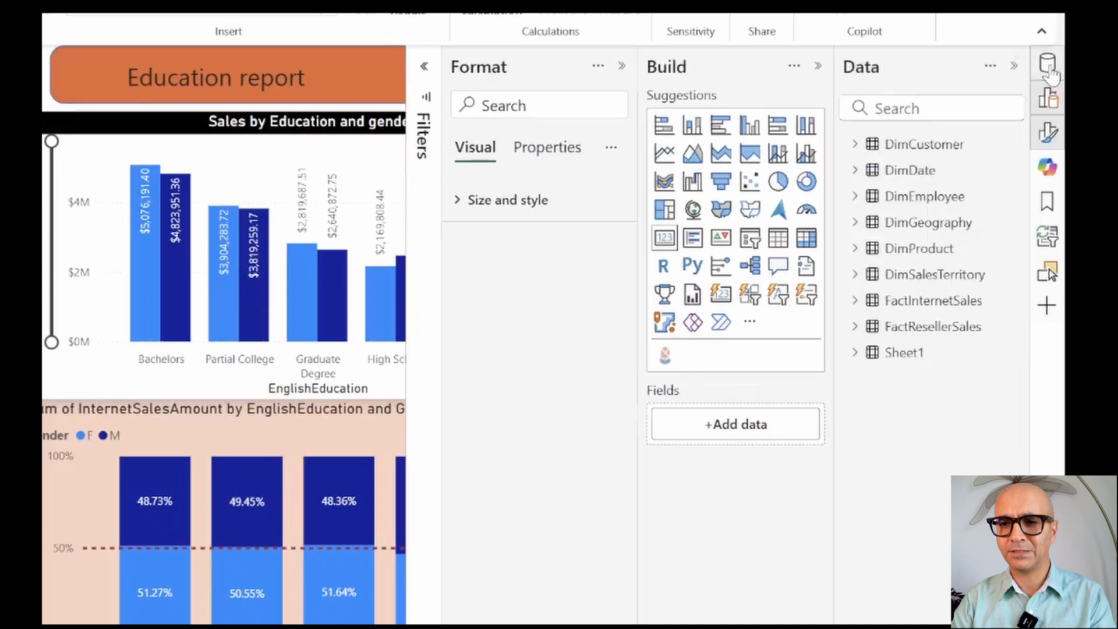
# Step: Find InternetSalesAmount in the Data pane and add it as a $29.36M card over the top-left chart
pyautogui.write('interne')
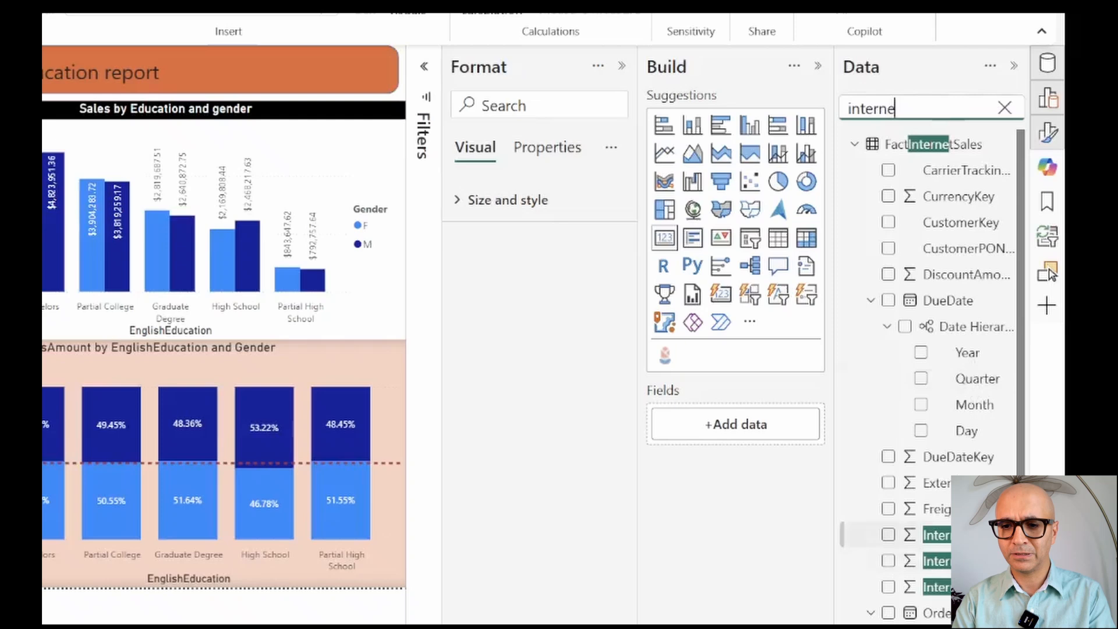
pyautogui.click(888, 535)
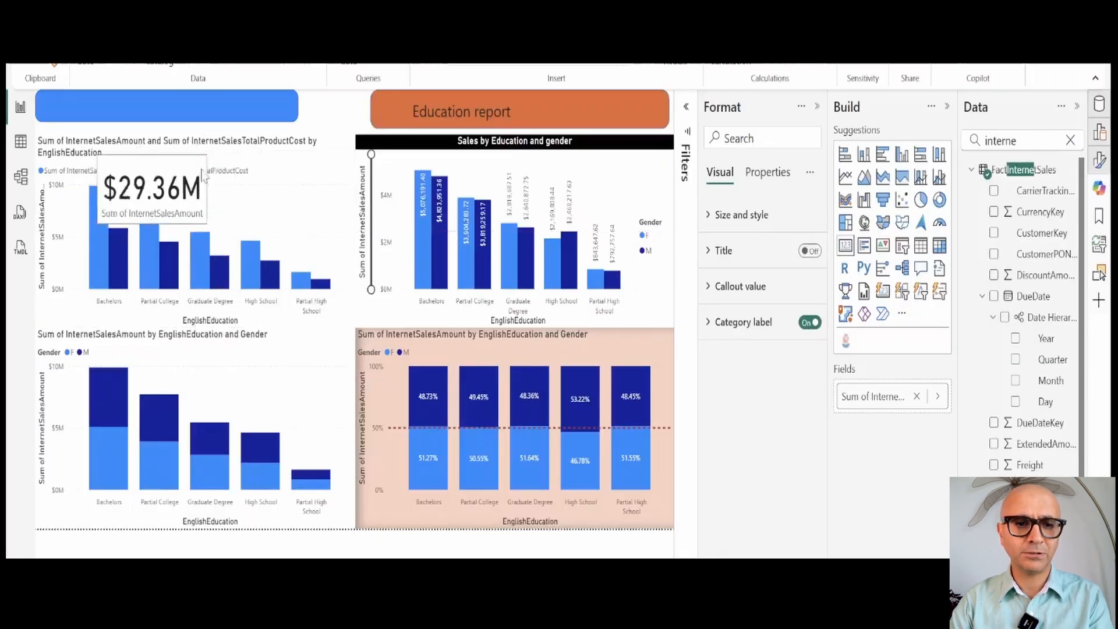
pyautogui.click(298, 184)
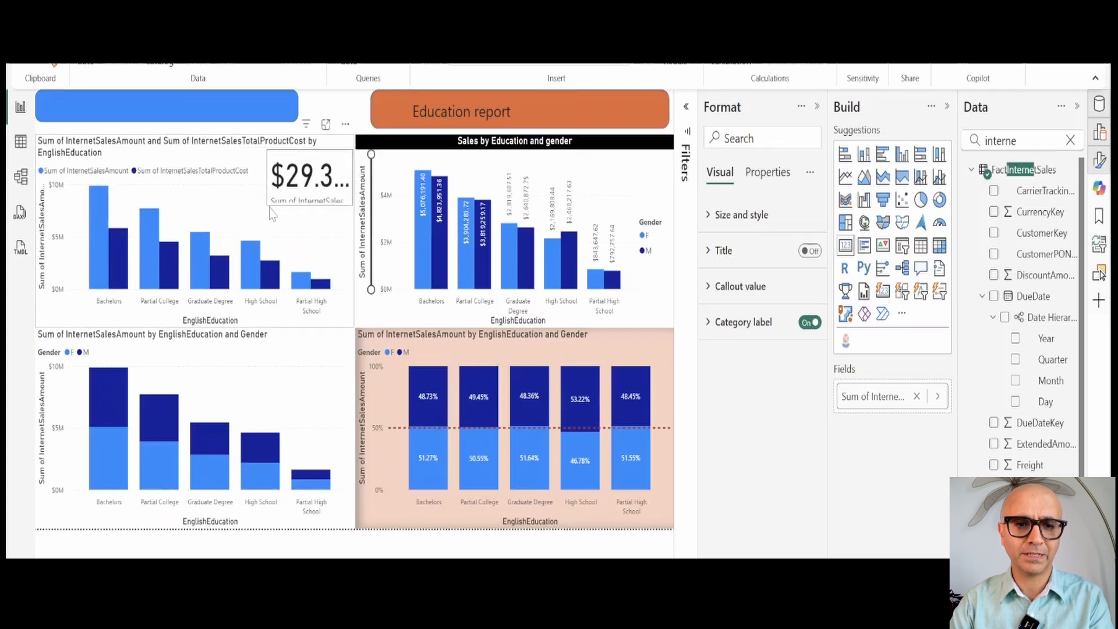
# Step: Set the card's Category label font size to 8
pyautogui.click(307, 181)
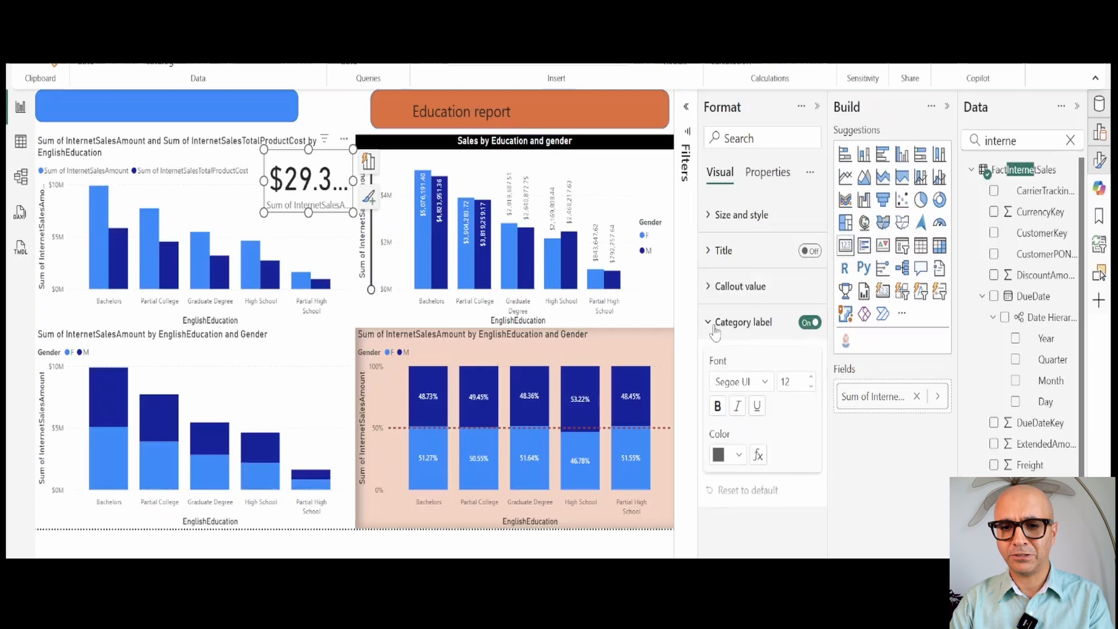
pyautogui.click(810, 385)
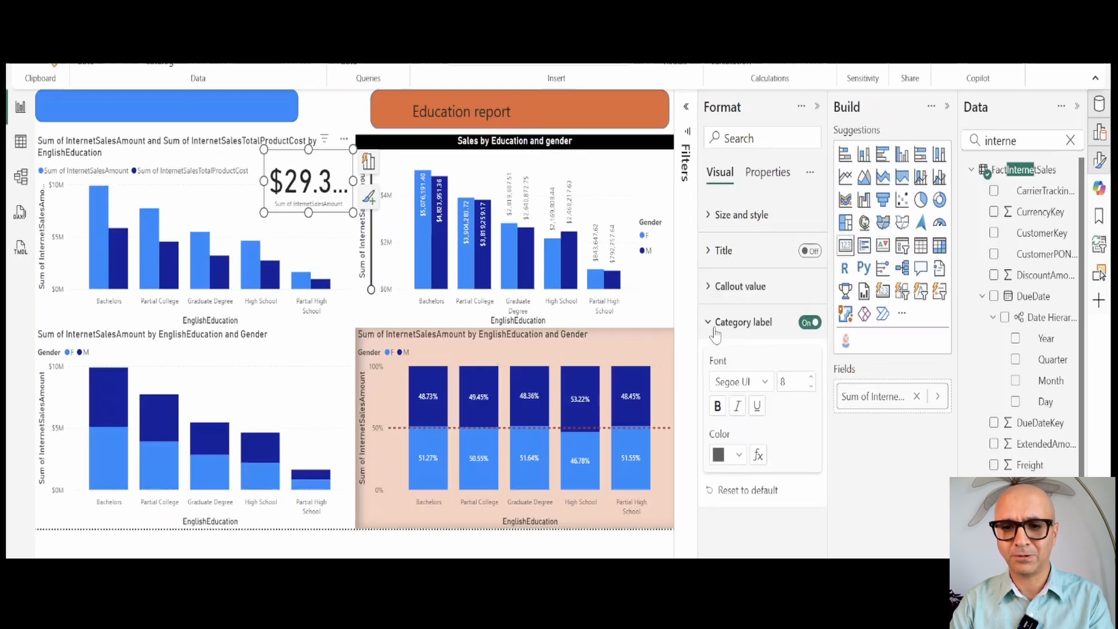
pyautogui.click(741, 287)
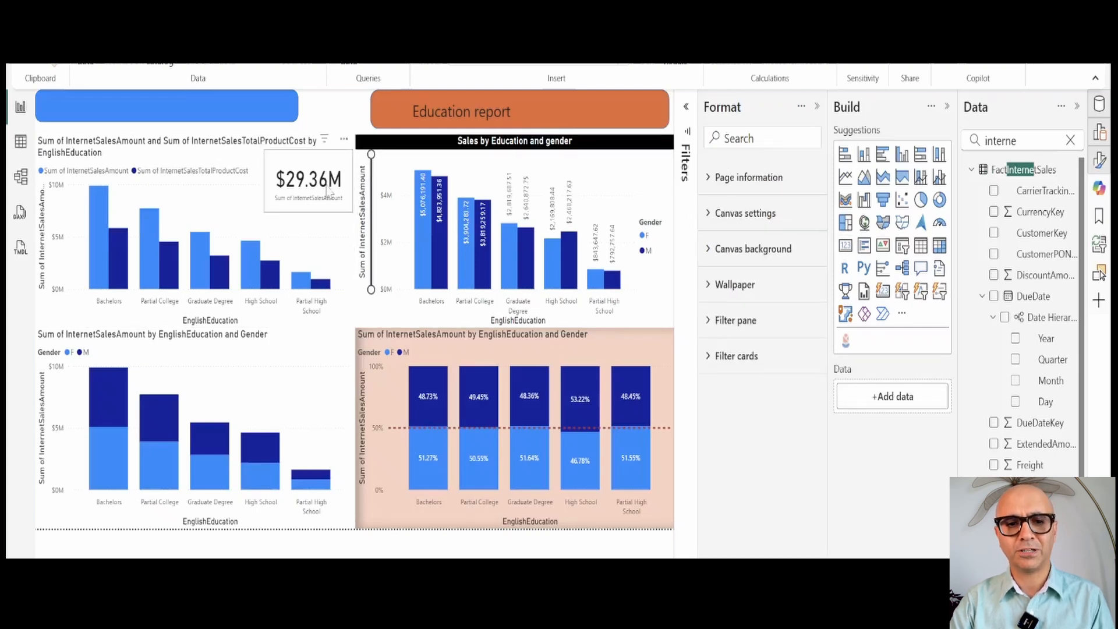
pyautogui.click(307, 179)
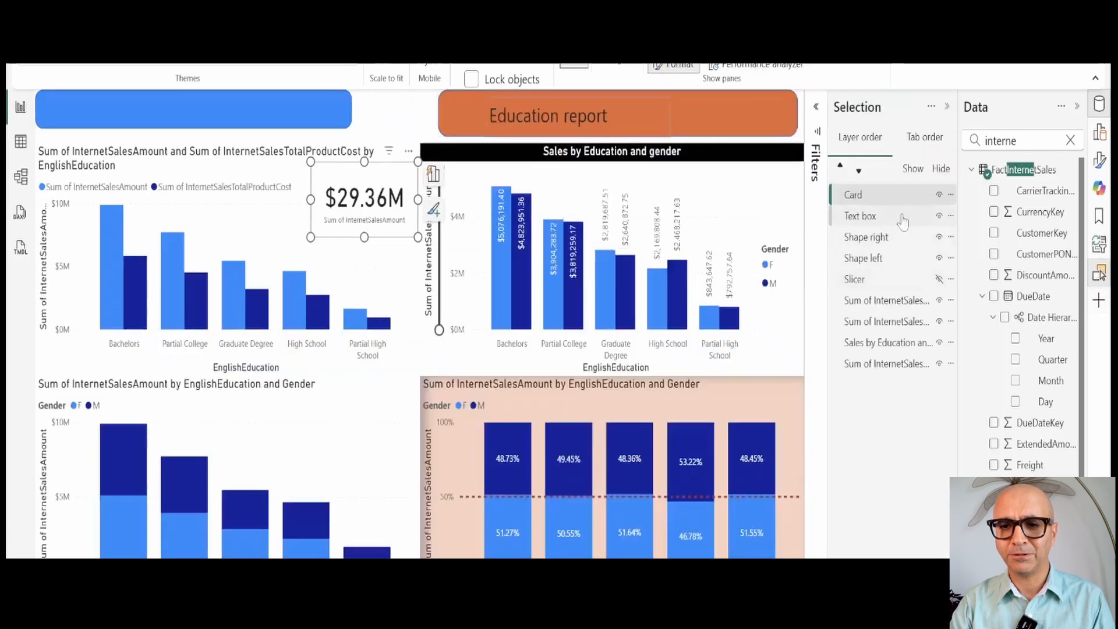
# Step: Drag the Card down the Layer order to sit just below Slicer, above the chart visuals
pyautogui.moveTo(853, 194); pyautogui.dragTo(860, 370)
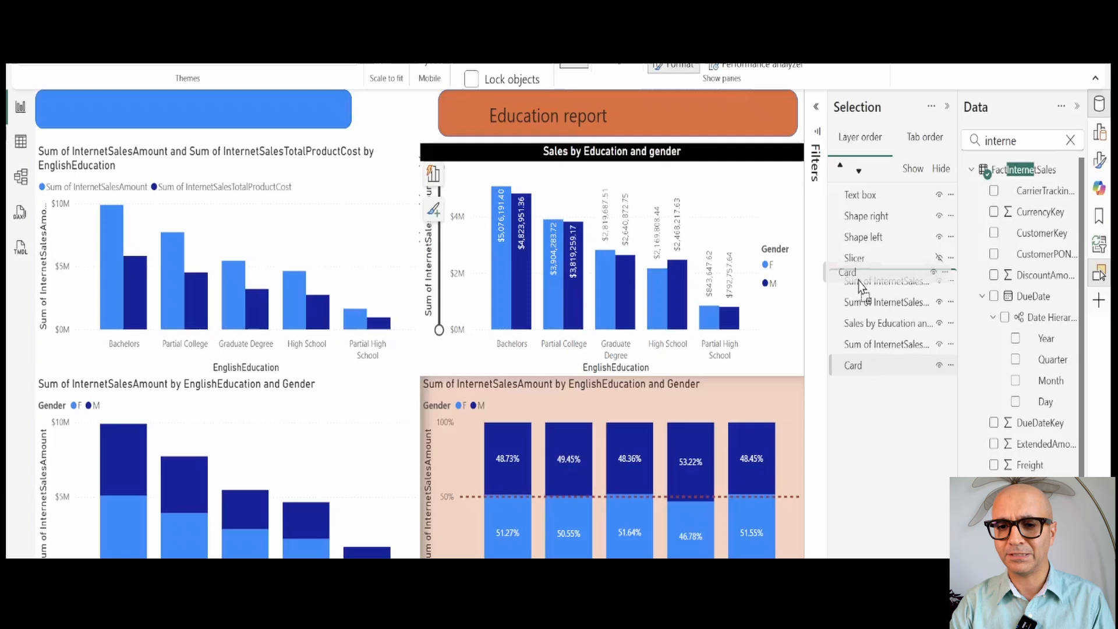
pyautogui.click(853, 279)
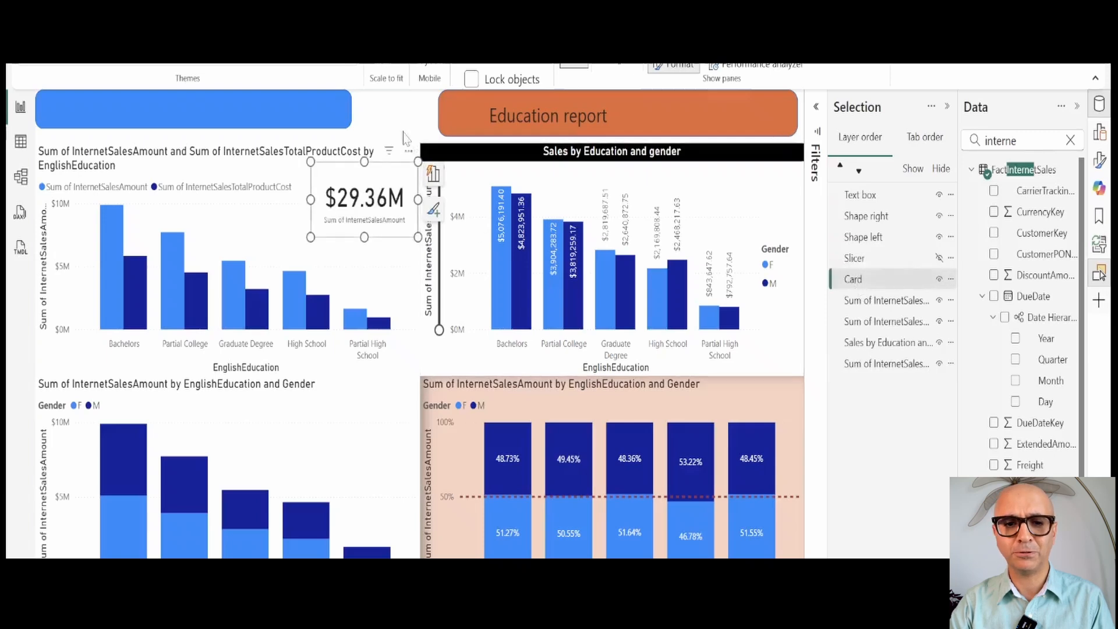